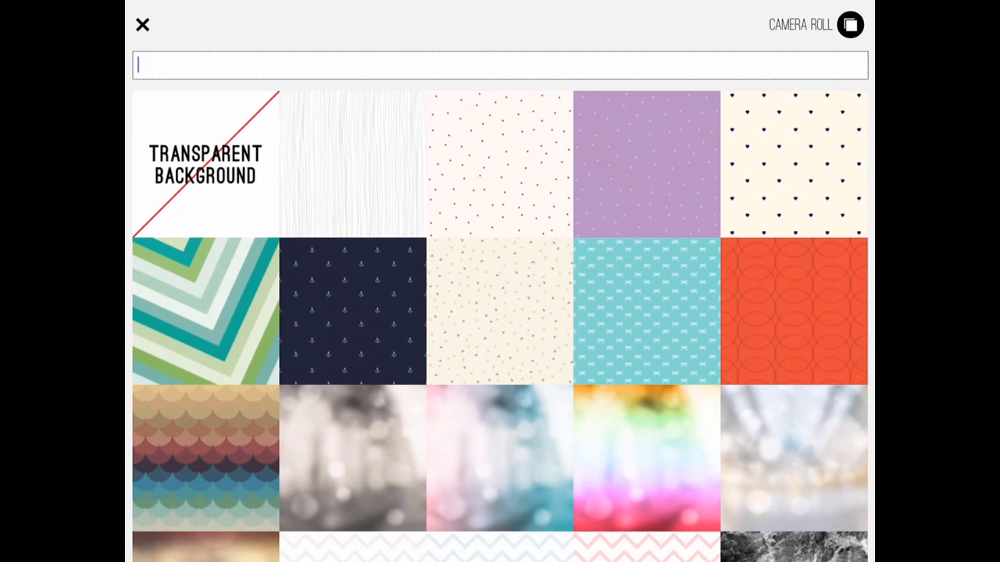
- Search stock photos for 'beach' and set the tropical beach photo as background
type("beach")
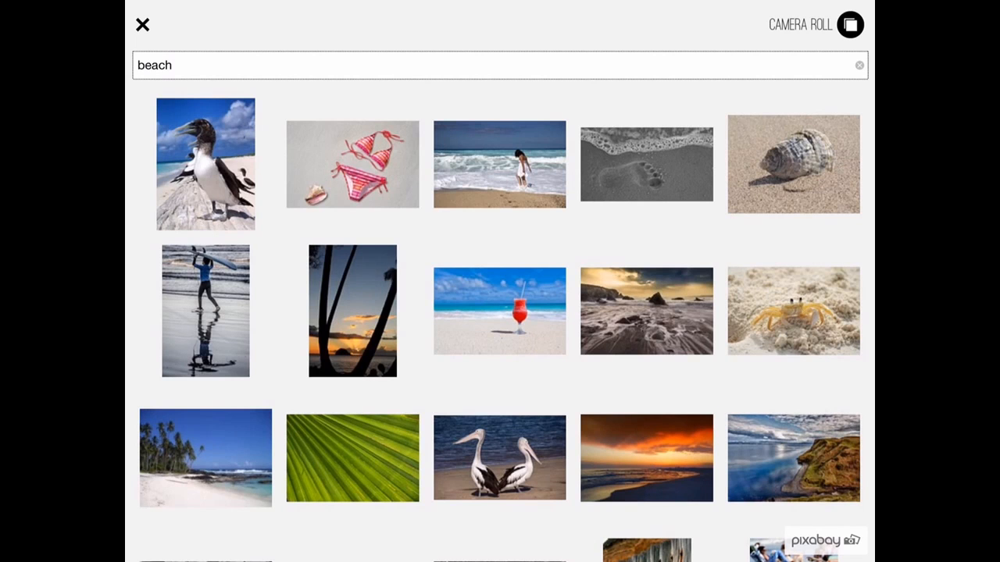
scroll("down", 3)
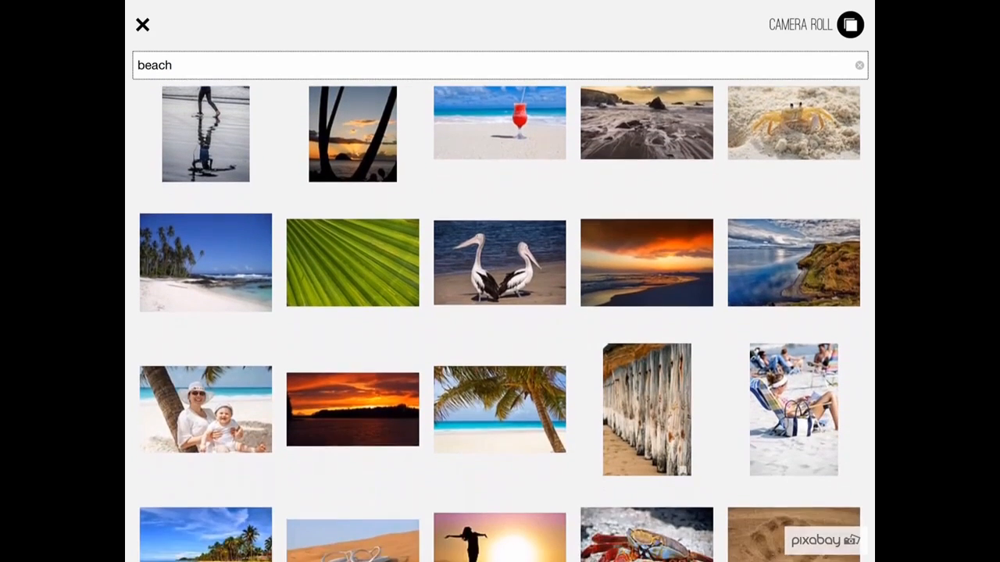
scroll("down", 3)
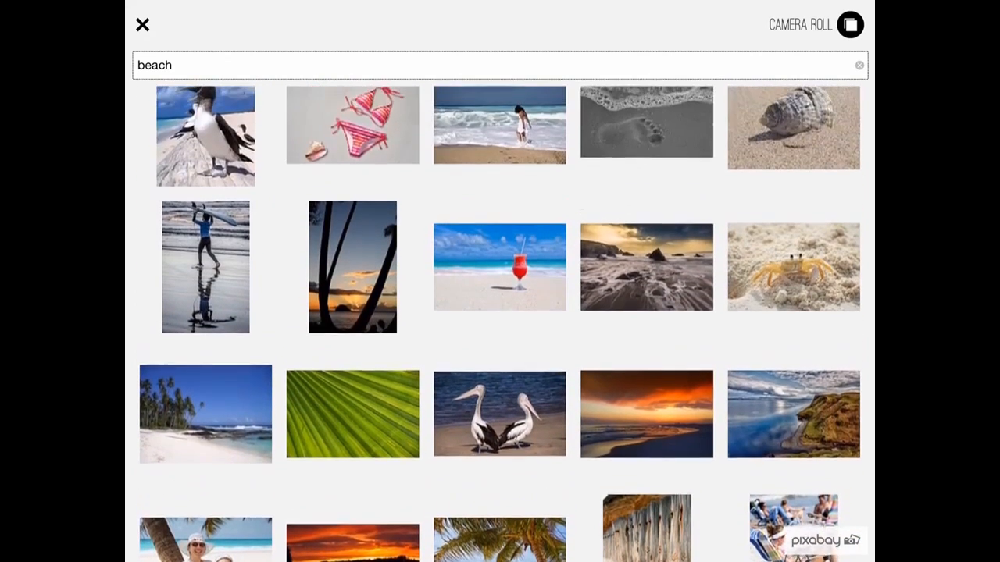
scroll("down", 3)
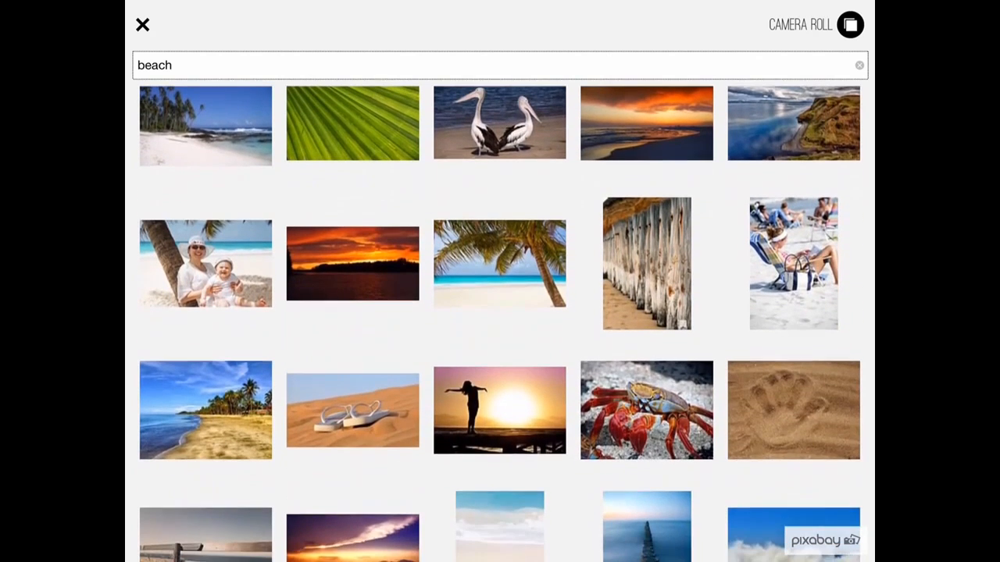
left_click(500, 262)
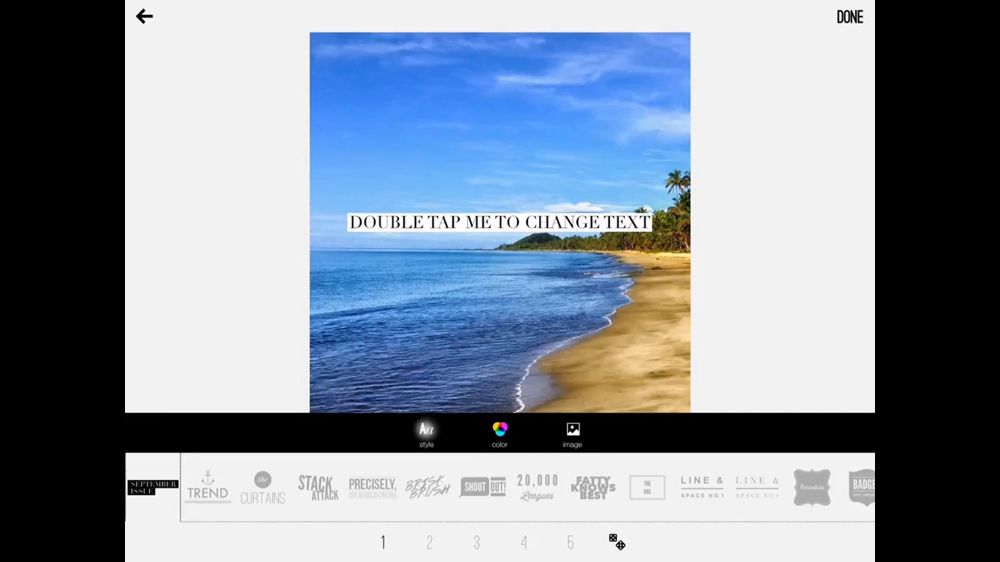
- Turn on Auto Line Breaks for the placeholder text and save it
double_click(499, 223)
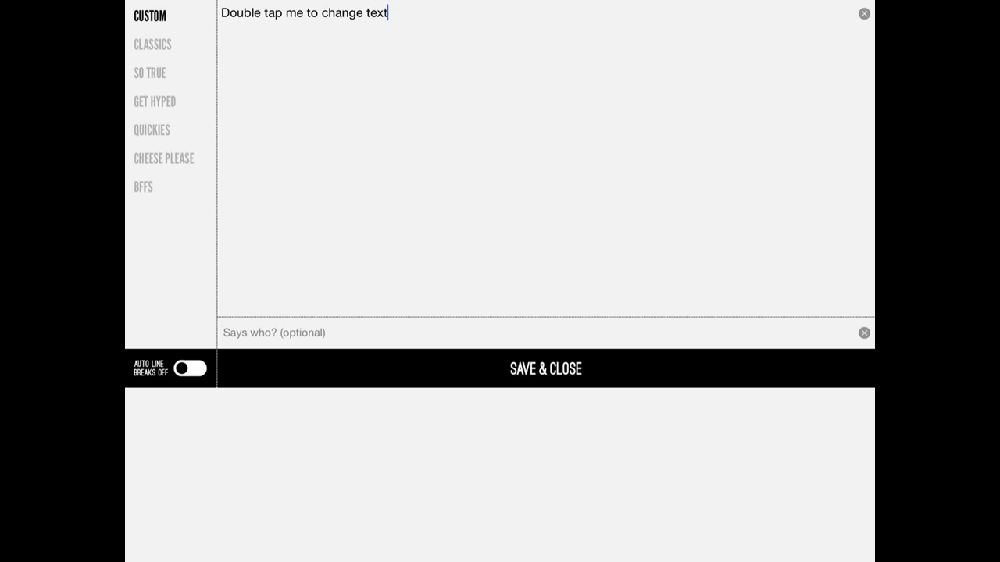
left_click(190, 370)
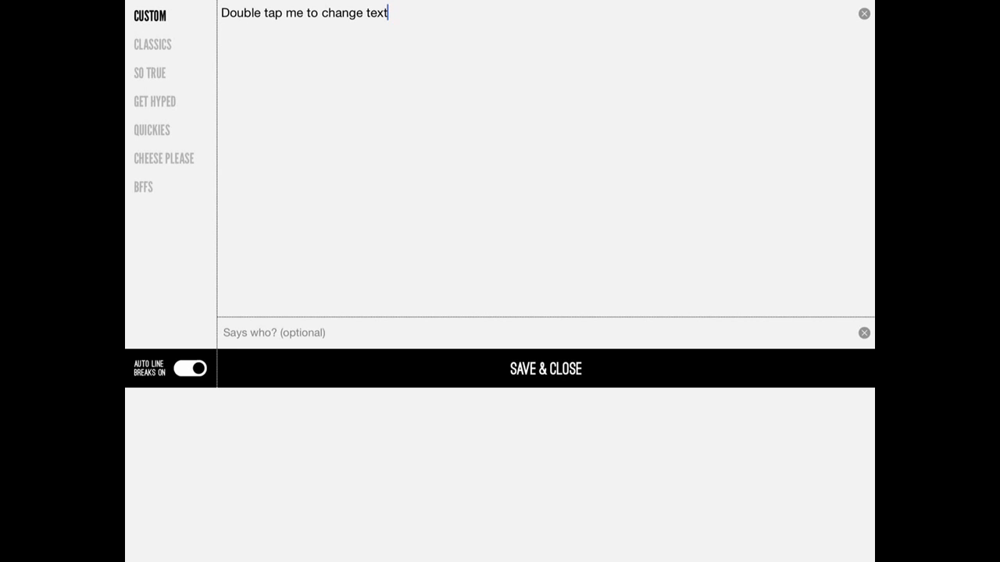
left_click(545, 369)
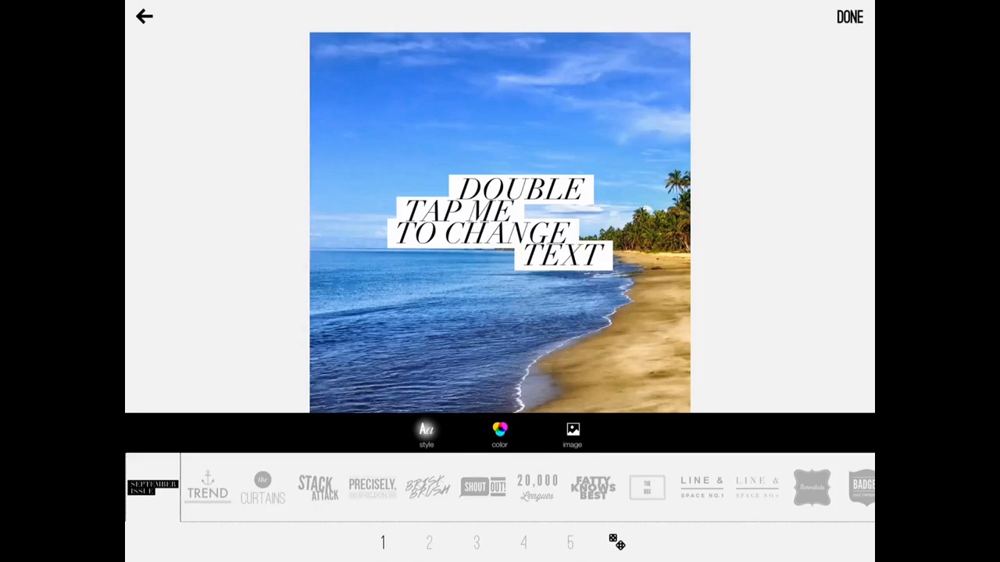
- Try the Trend, Curtains, Stack Attack and Precisely styles, settling on Shout Out
left_click(500, 430)
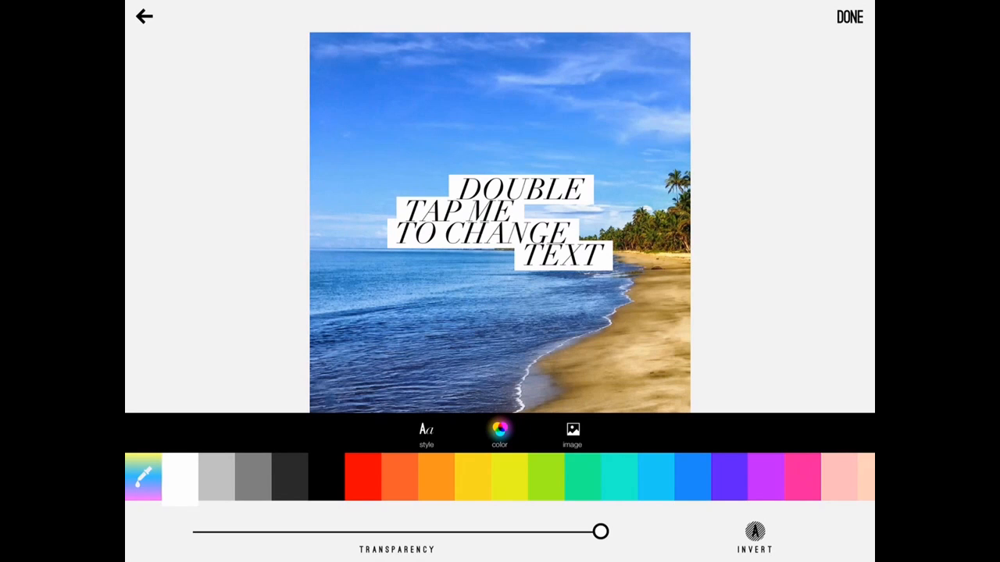
left_click(425, 433)
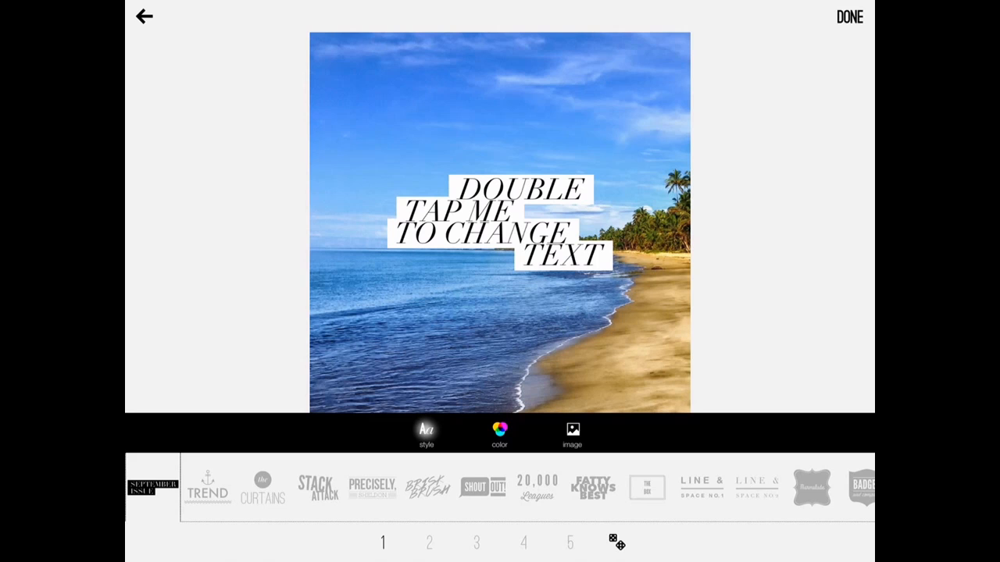
left_click(209, 493)
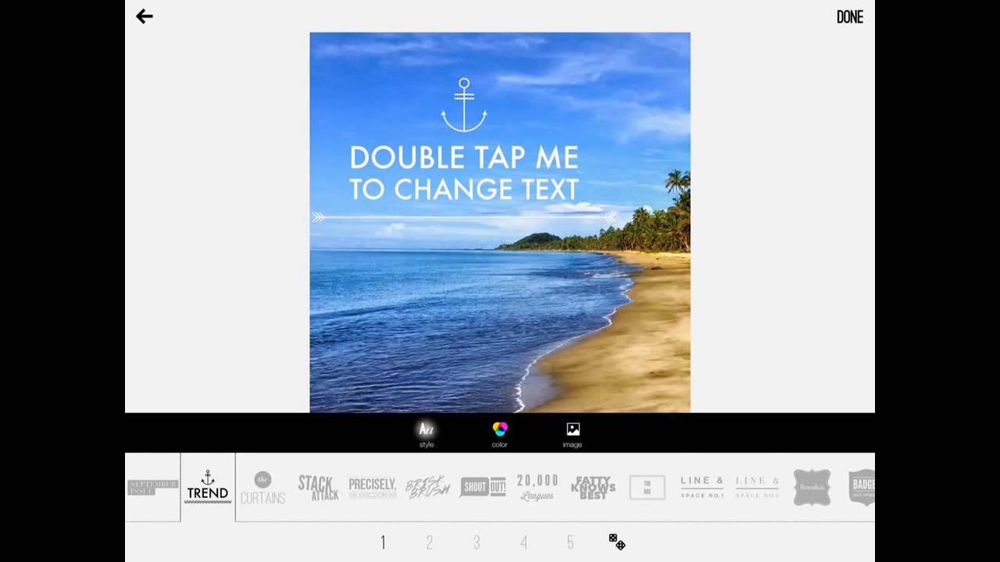
left_click(262, 497)
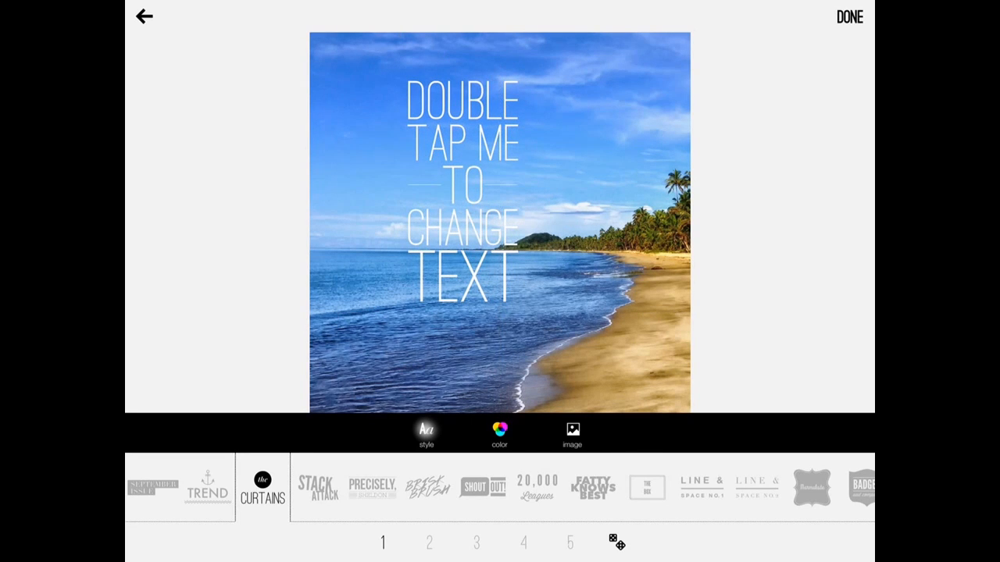
left_click(323, 497)
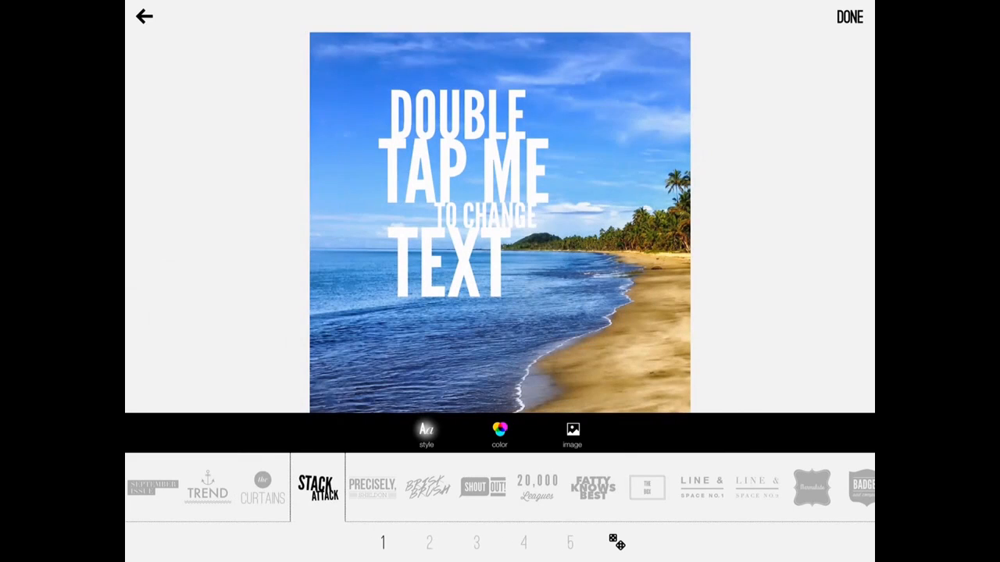
left_click(378, 491)
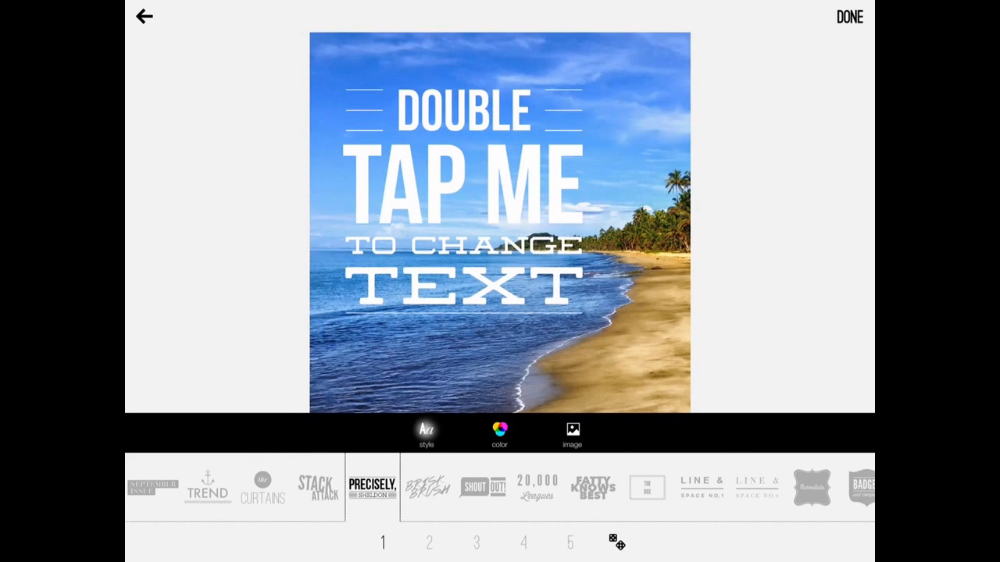
left_click(485, 488)
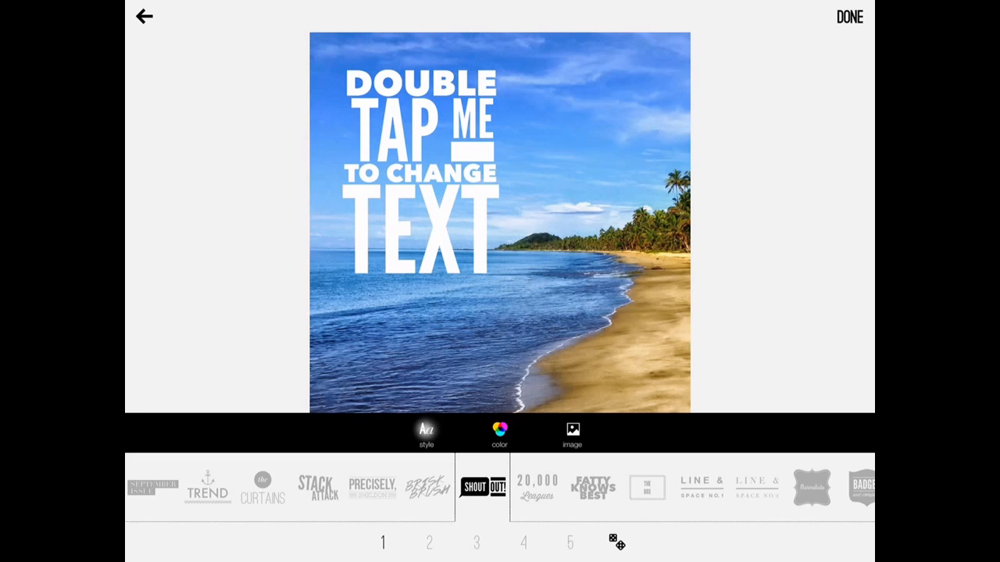
- Push the photo Brightness near maximum, then bring it back to about the default
left_click(571, 431)
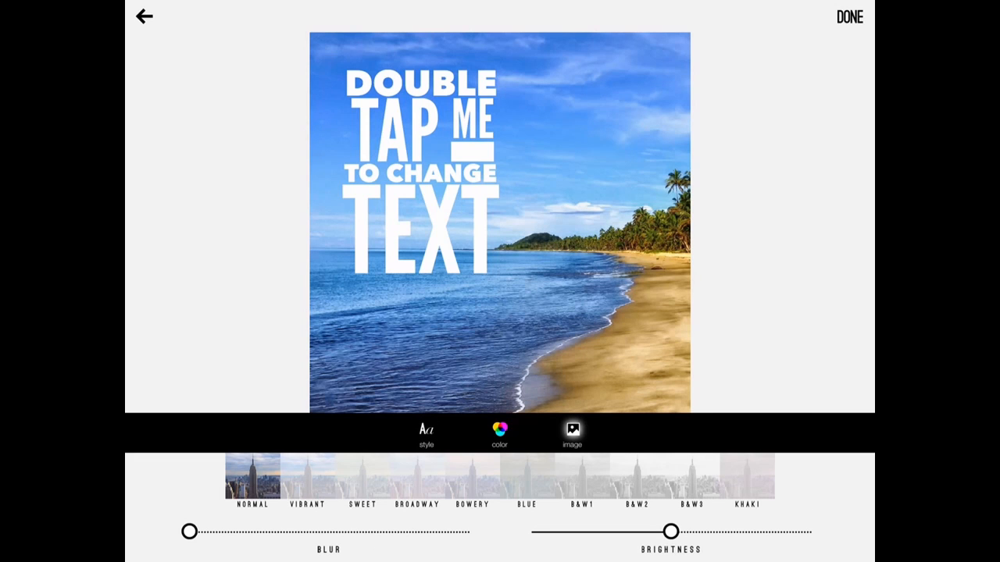
left_click_drag(670, 531, 634, 531)
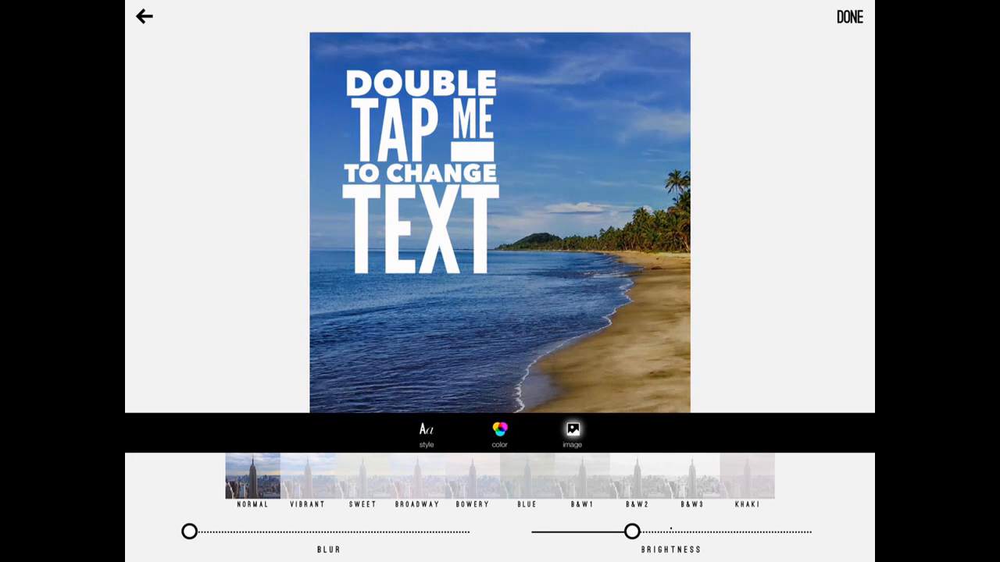
left_click_drag(633, 532, 725, 531)
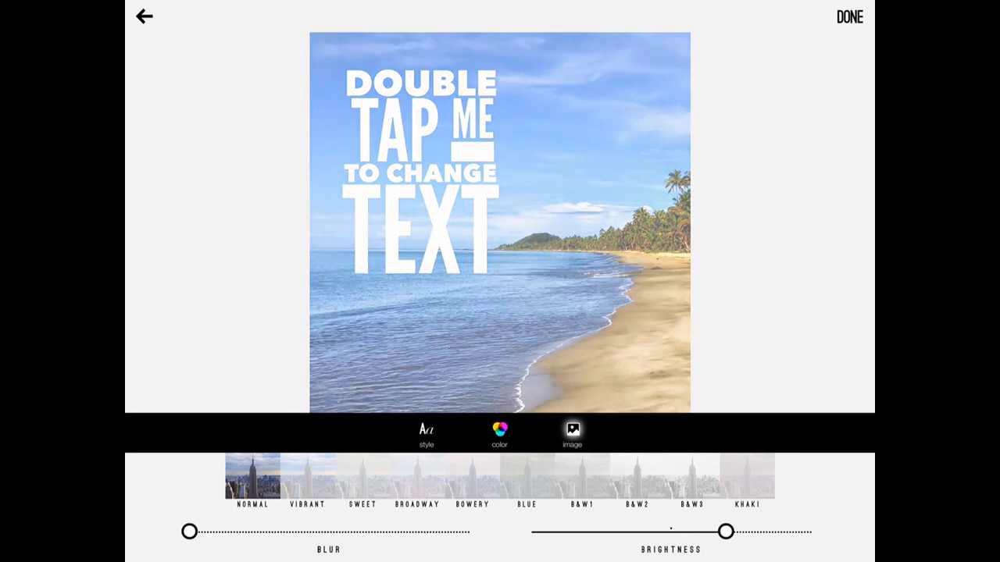
left_click_drag(725, 531, 740, 531)
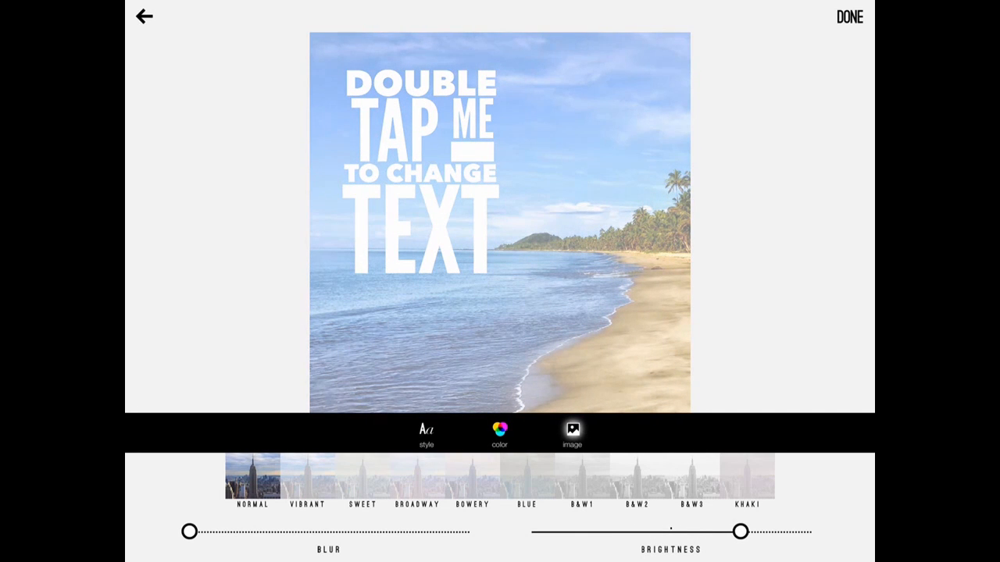
left_click_drag(740, 532, 775, 531)
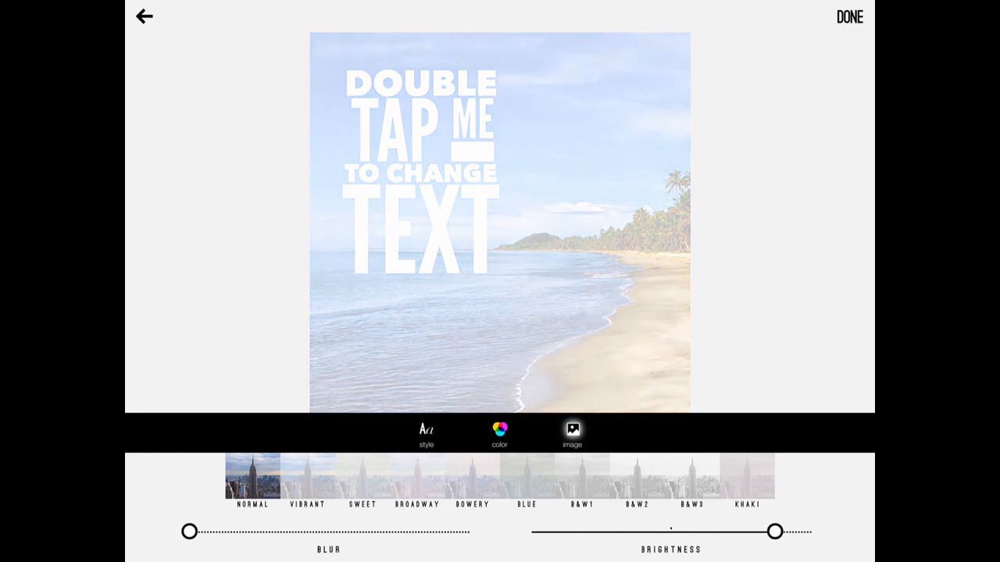
left_click_drag(776, 531, 786, 531)
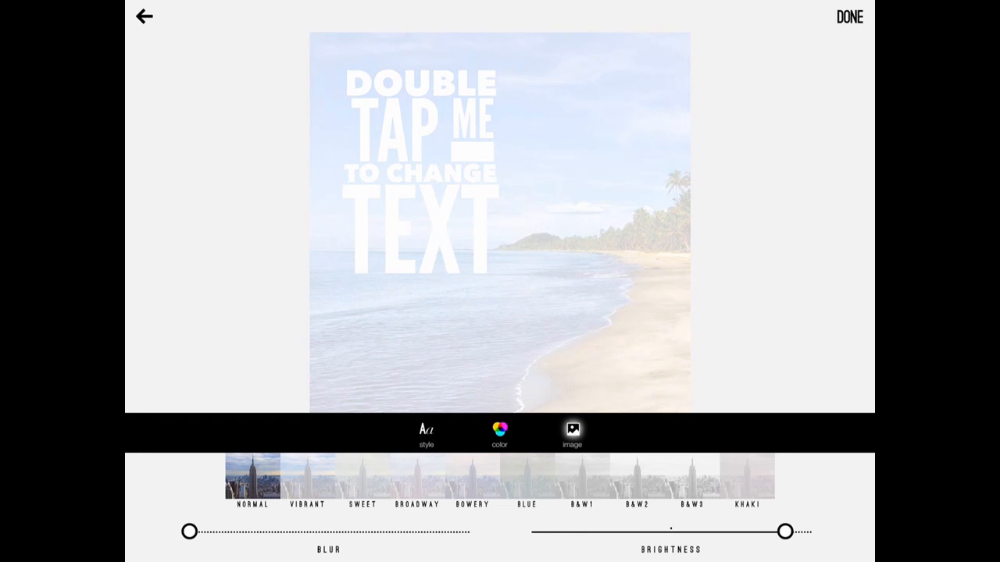
left_click_drag(786, 531, 713, 531)
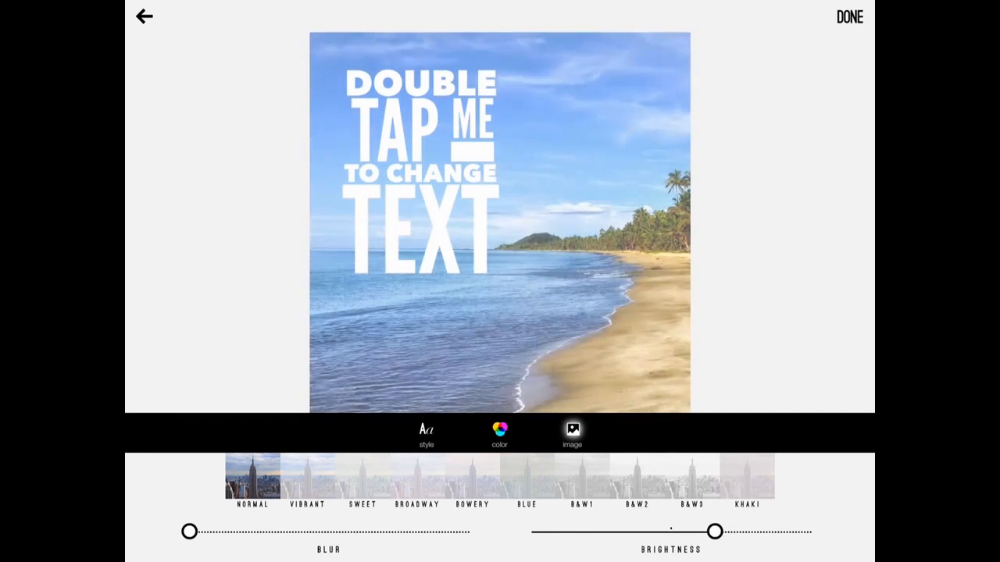
left_click_drag(713, 531, 670, 531)
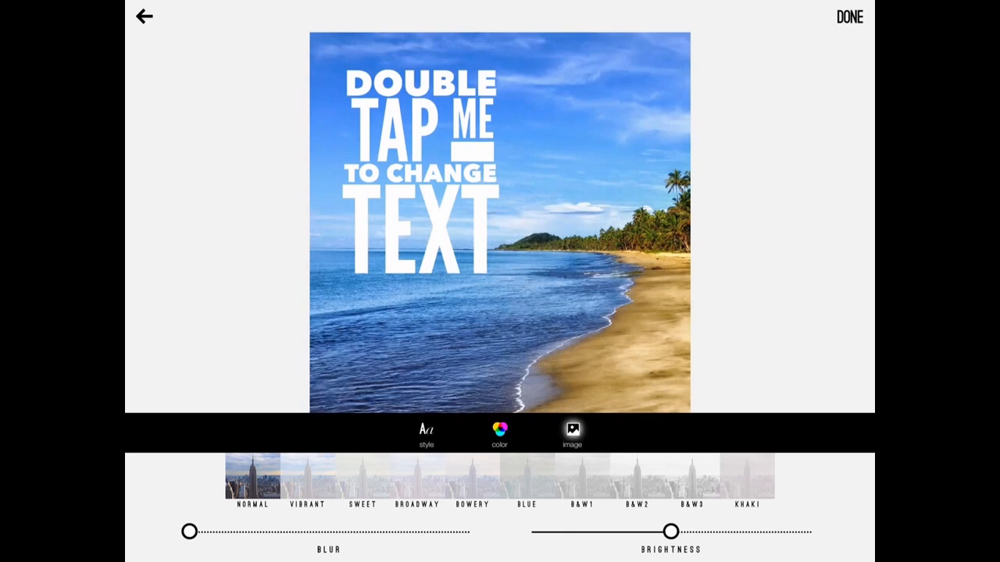
left_click_drag(670, 532, 663, 532)
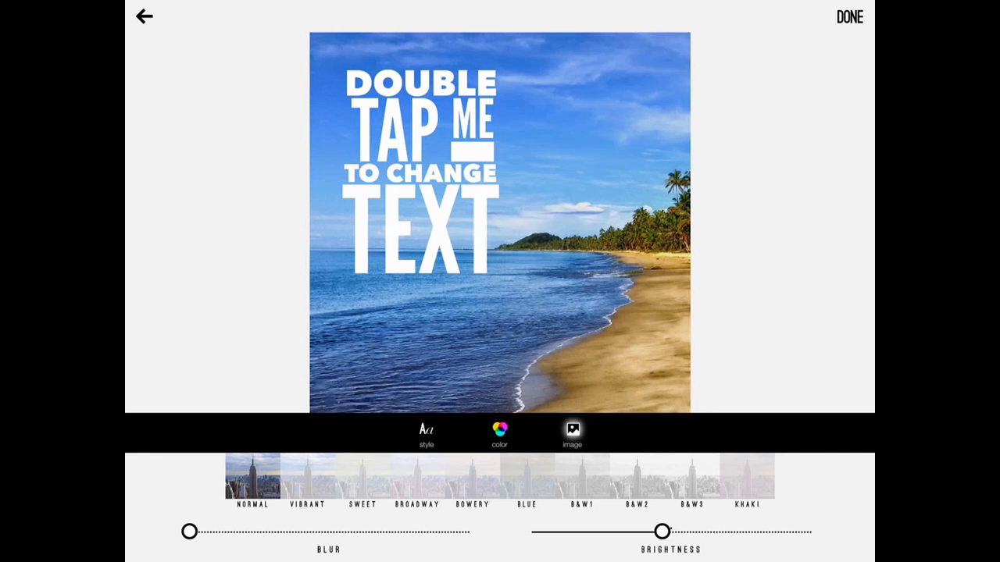
- Cycle the bold stacked style through its layout variations 2, 3 and the next one
left_click(427, 434)
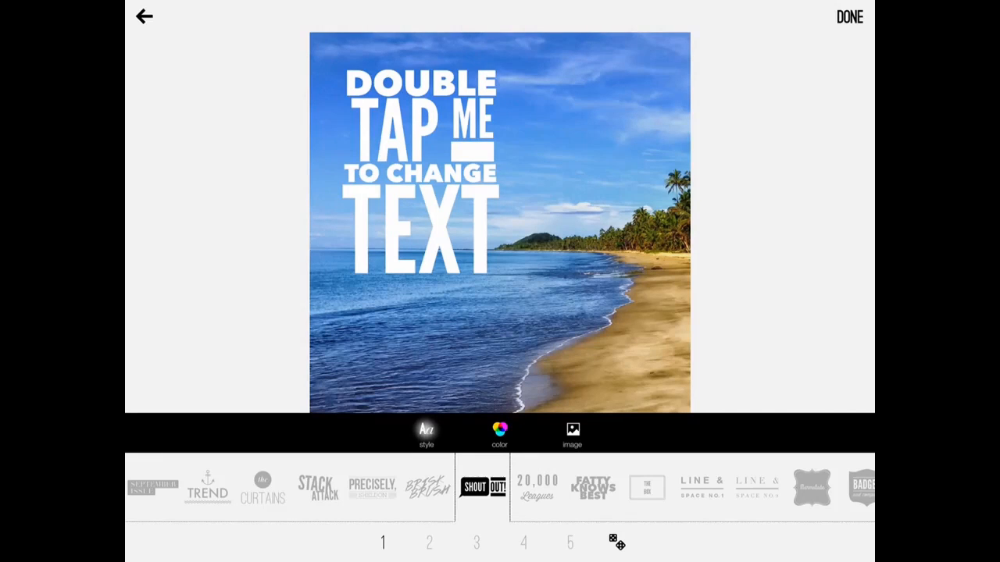
left_click(428, 542)
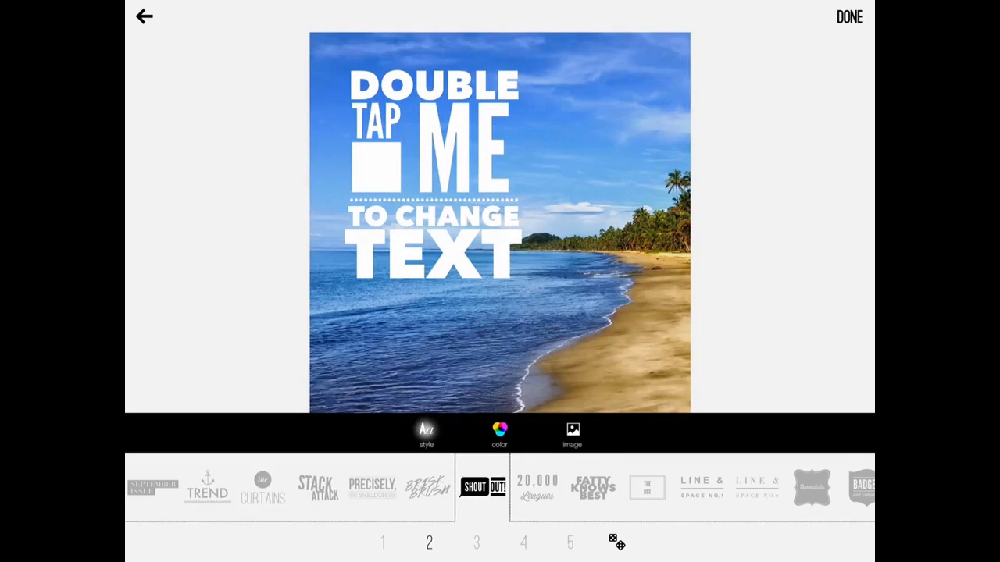
left_click(475, 543)
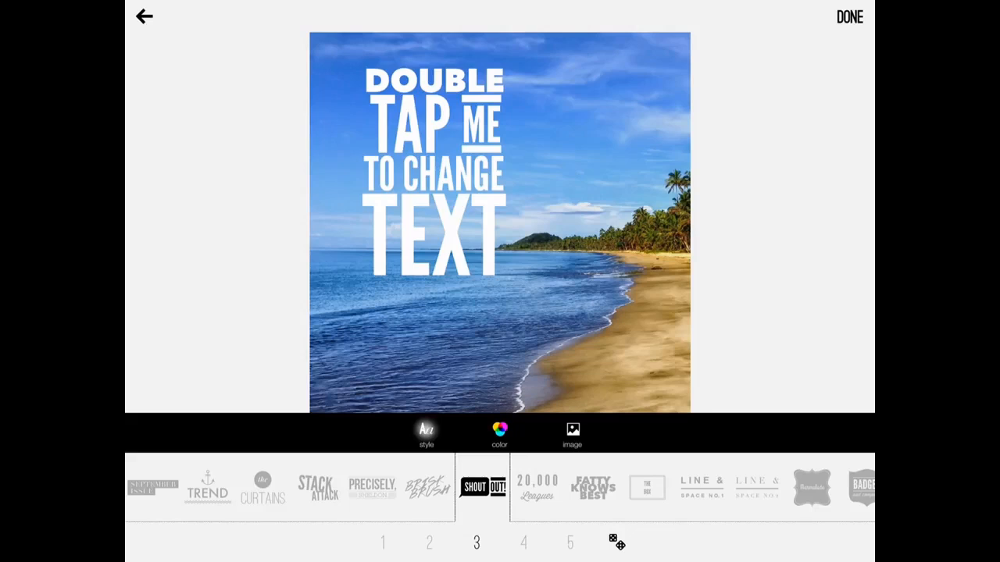
left_click(525, 543)
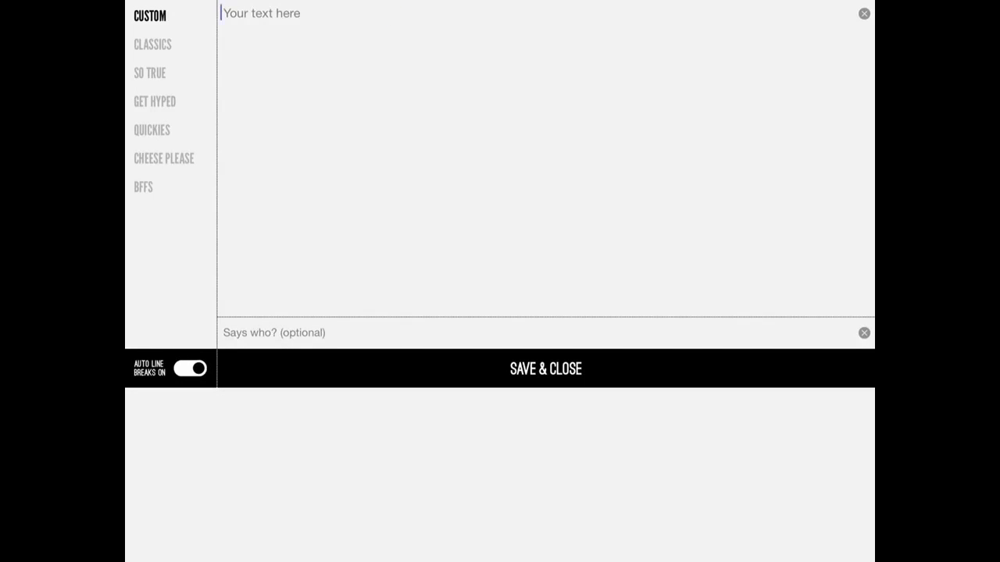
- Replace the quote text with 'Life is truly a beach.' and save it
type("The tr")
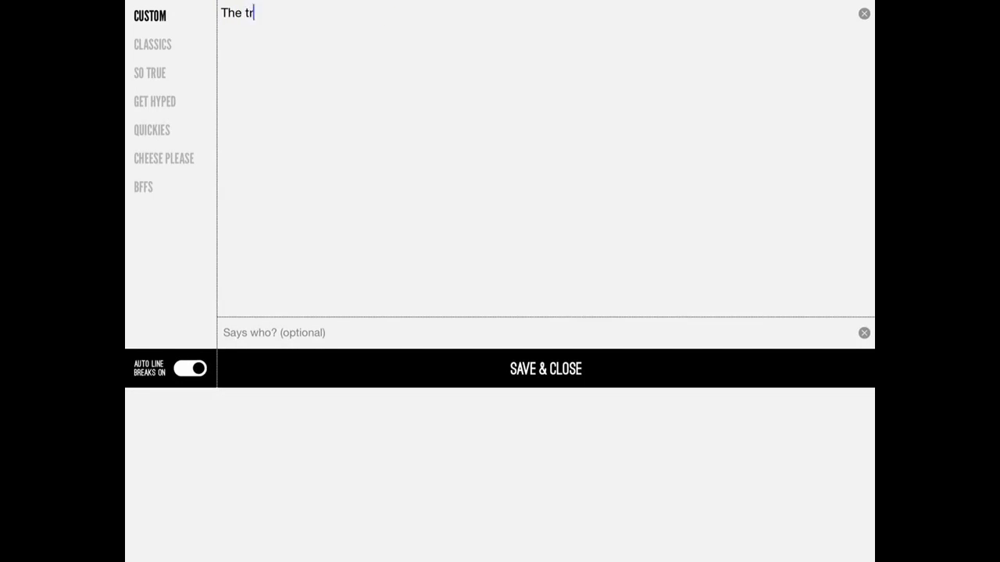
type("uly is a b")
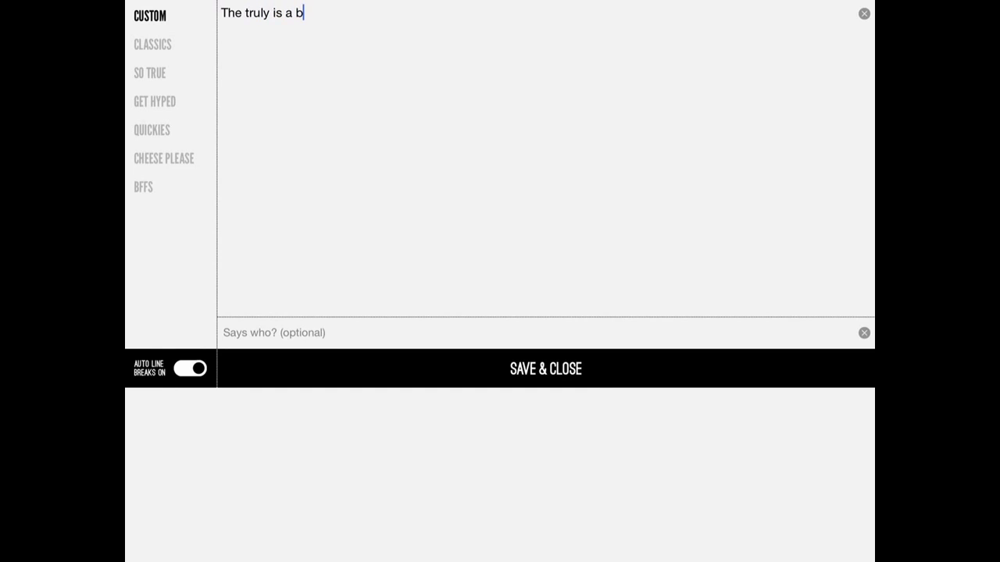
type("each.")
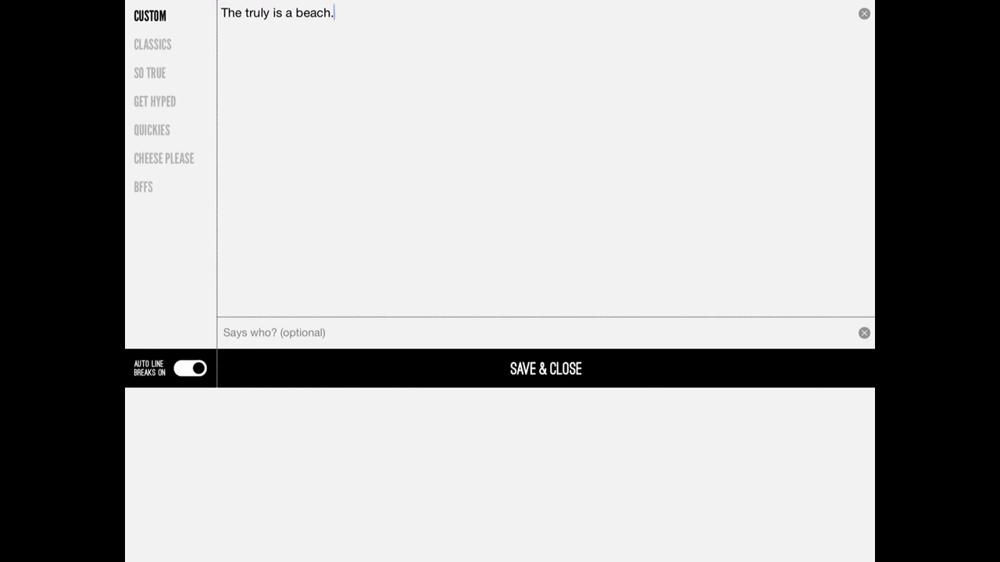
left_click(545, 368)
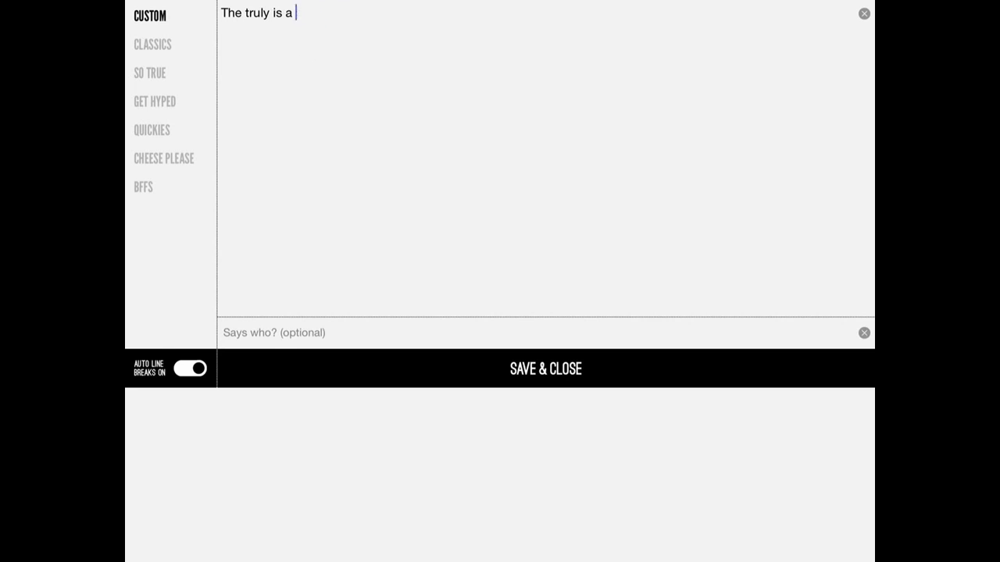
left_click(864, 13)
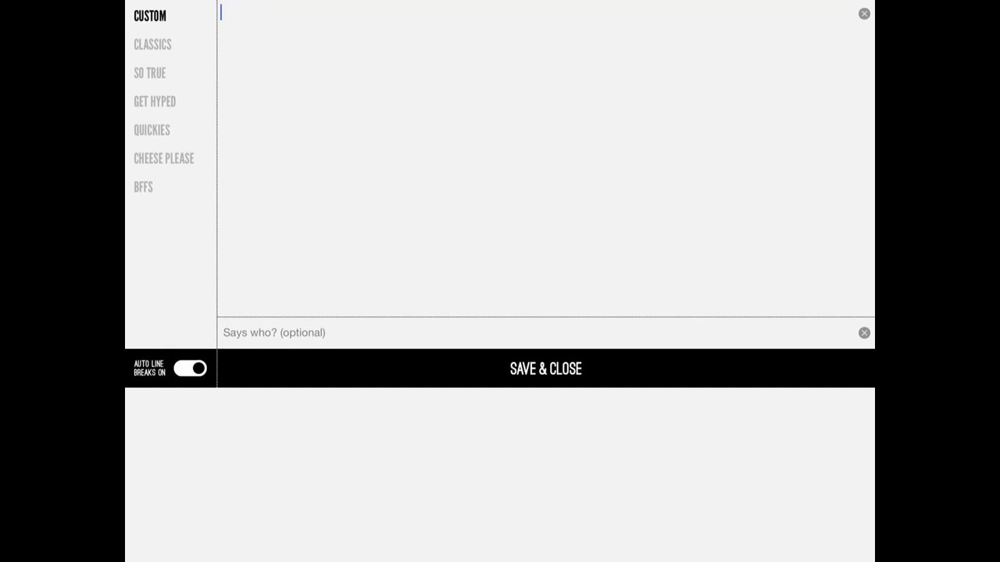
type("Life is")
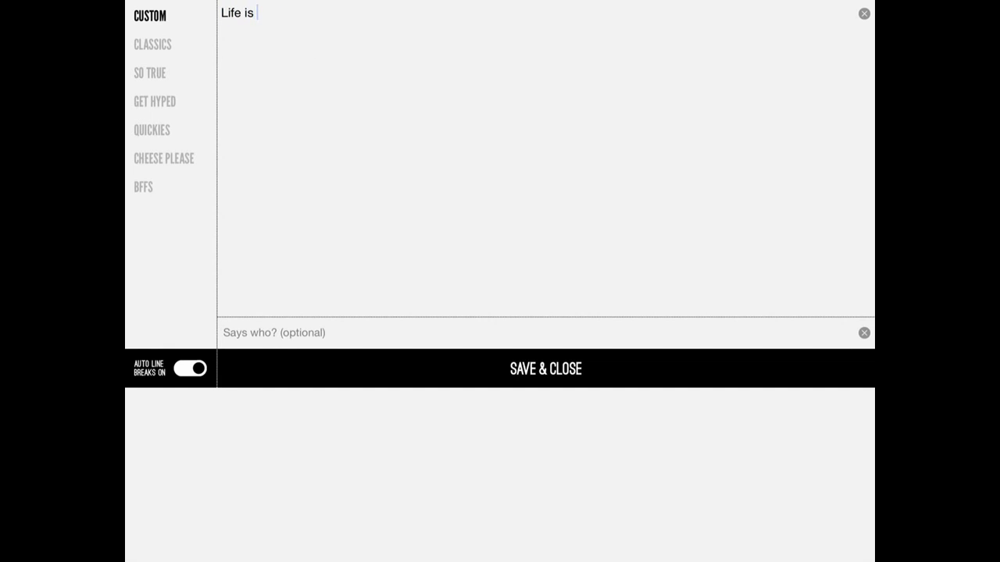
type("truly a v")
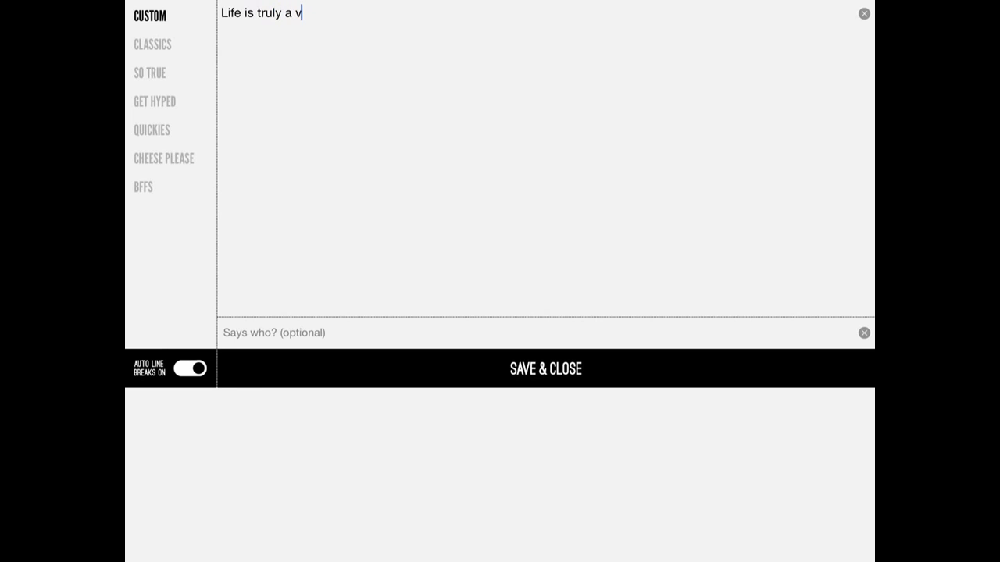
type("each.")
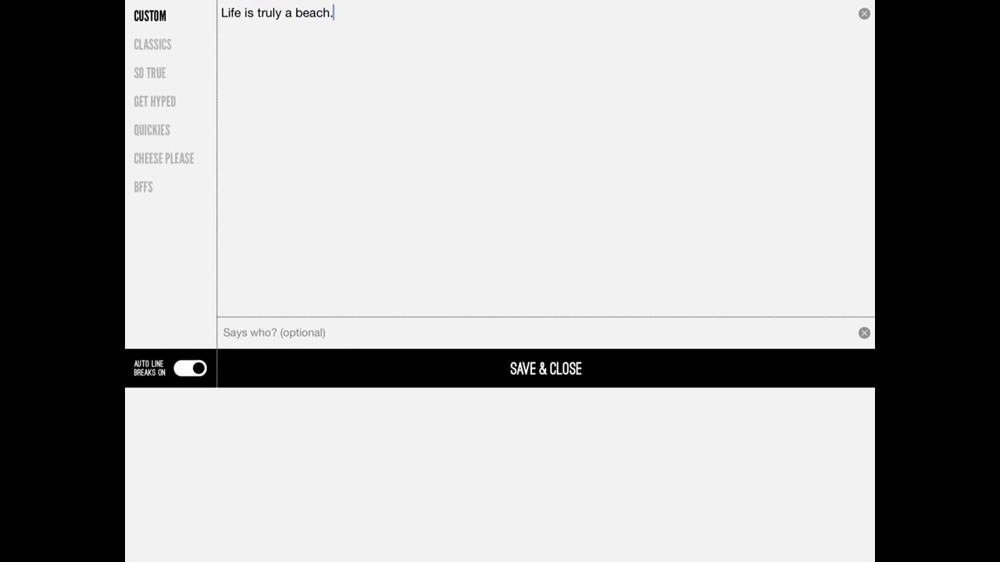
left_click(545, 369)
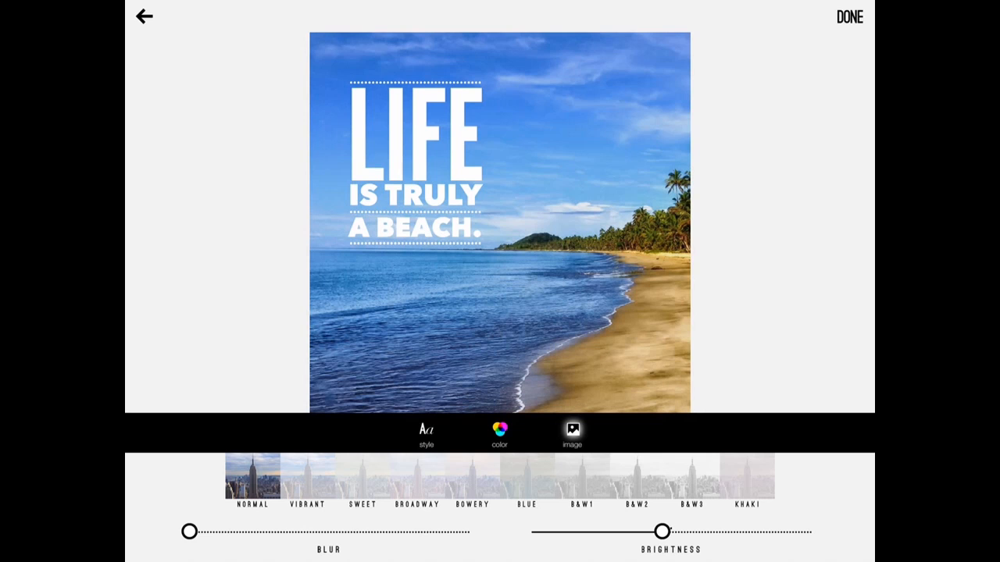
- Lower the photo brightness slightly behind the quote and bring up the text styles
left_click_drag(663, 531, 651, 531)
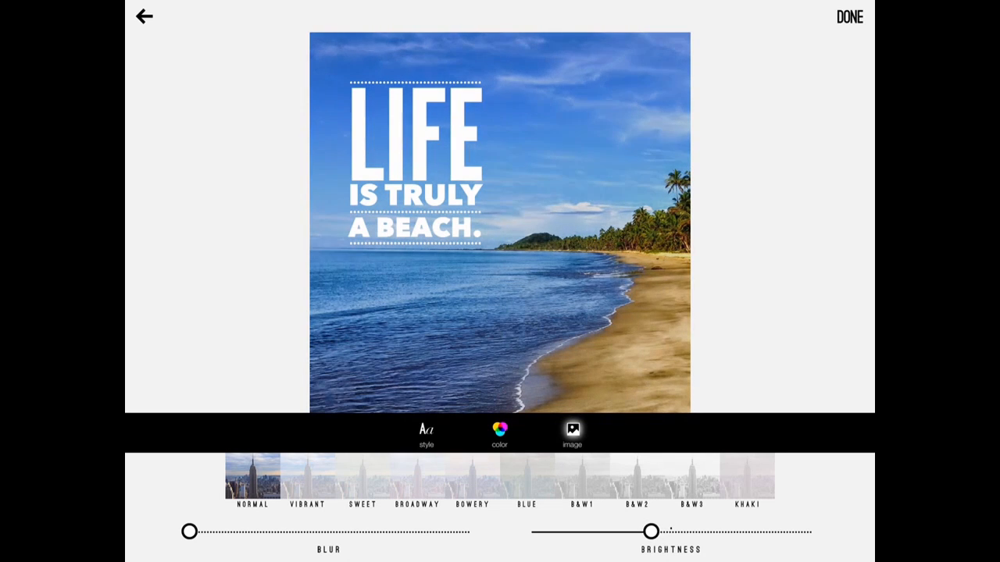
left_click_drag(651, 531, 633, 531)
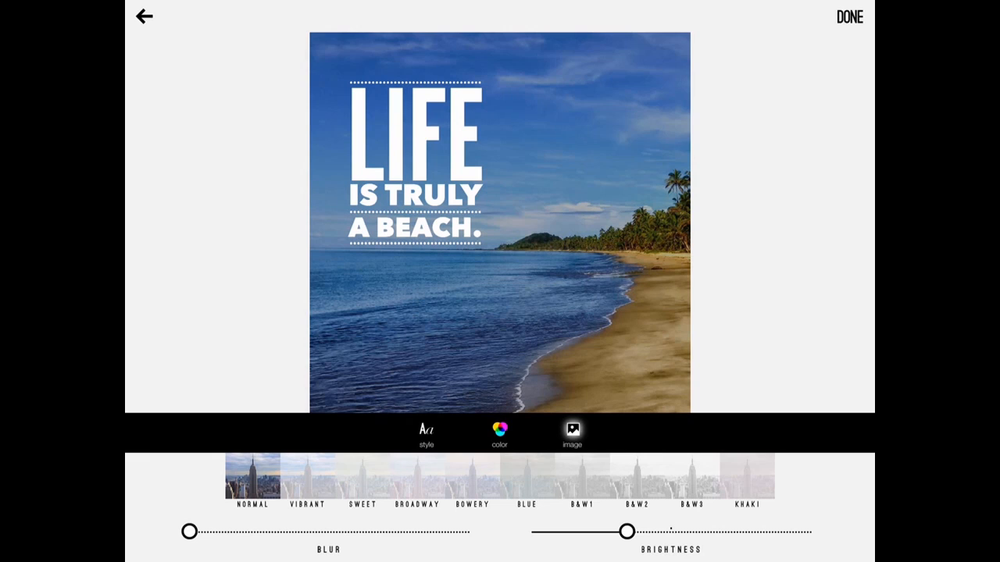
left_click(426, 430)
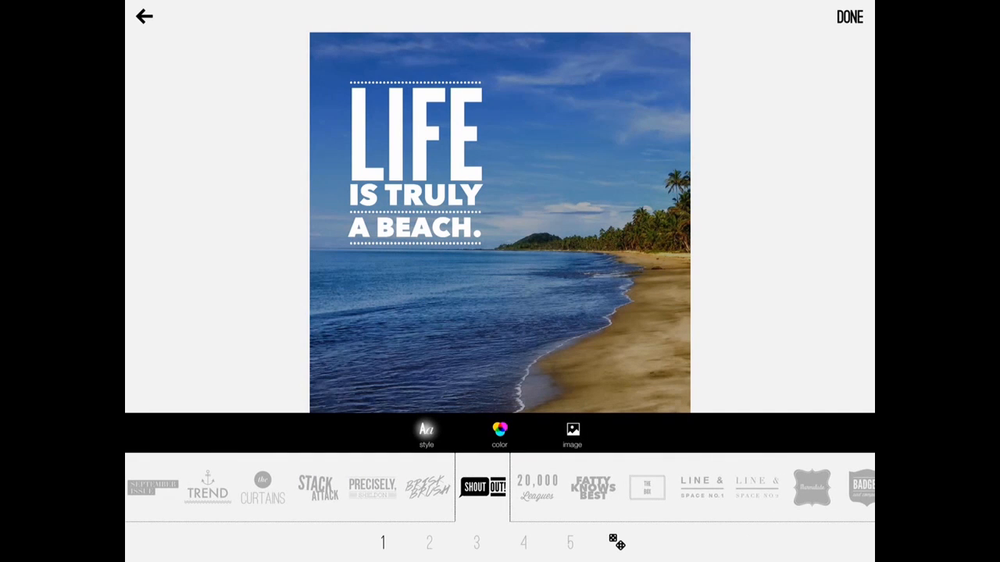
- Apply the bold arrow style pointing at 'A BEACH.' and finish the design
left_click(527, 543)
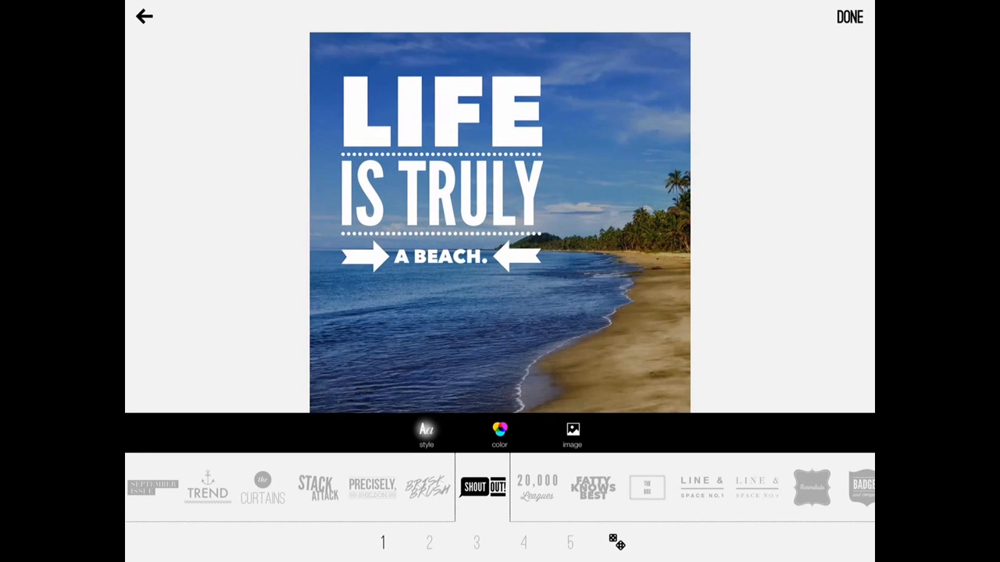
left_click(852, 16)
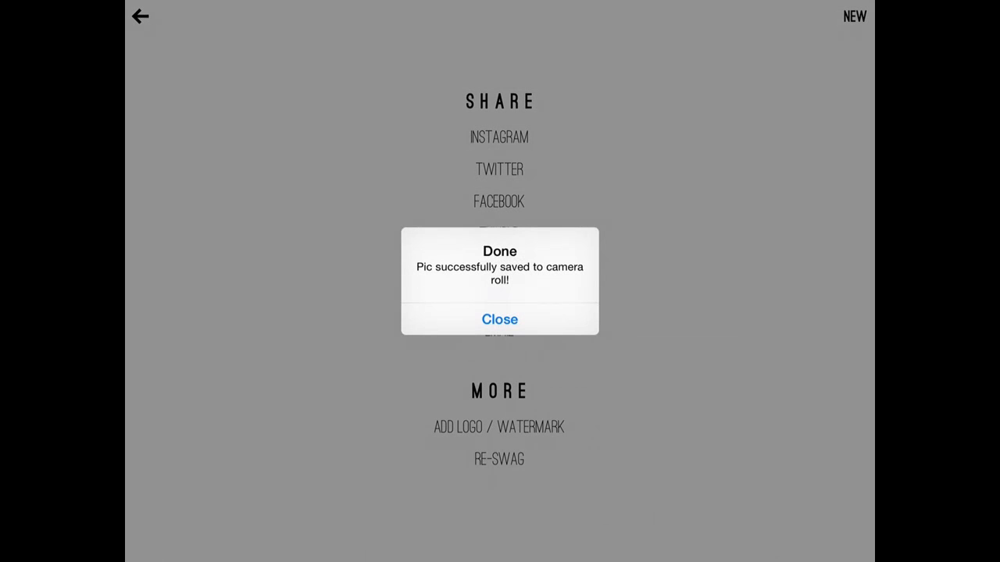
- Dismiss the camera-roll save alert and start adding a logo watermark
left_click(499, 320)
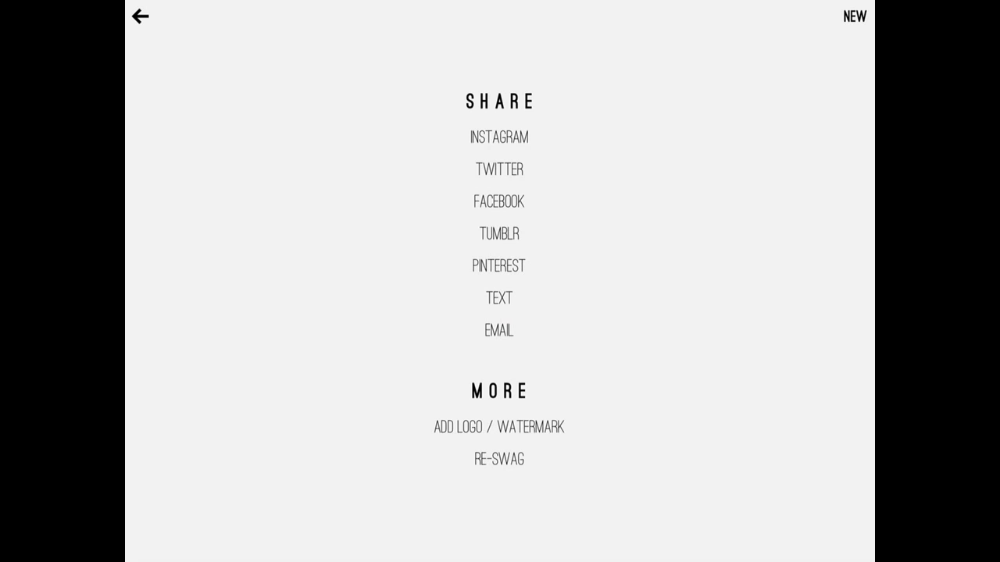
left_click(499, 427)
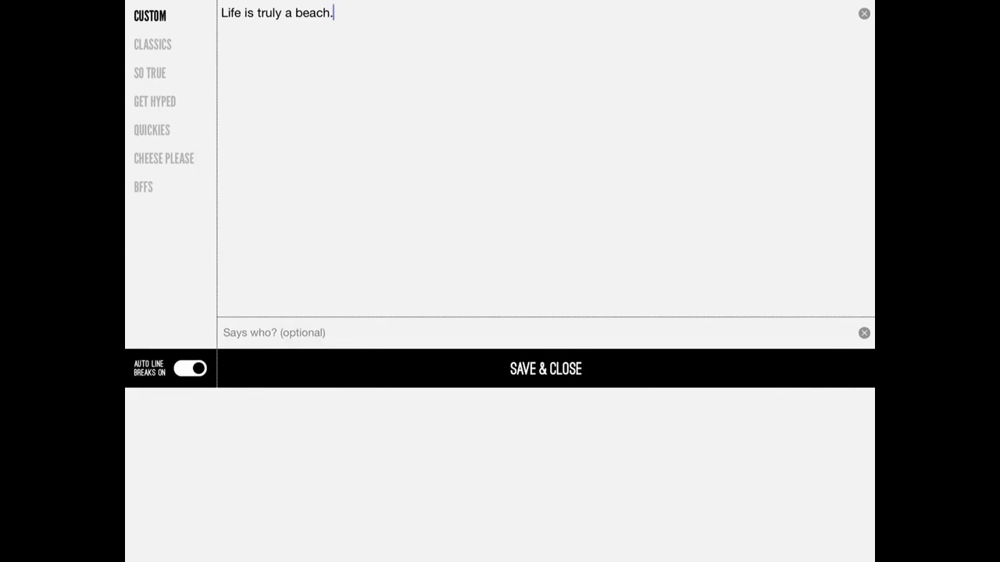
- Enter the name 'Brian G Johnson' on three lines with Auto Line Breaks off, and save
left_click(864, 13)
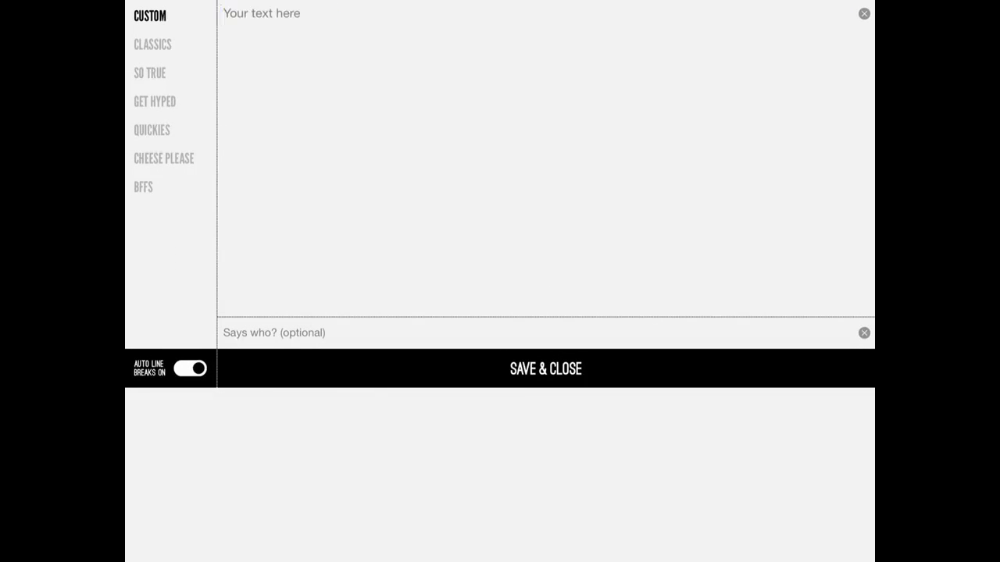
type("Brian")
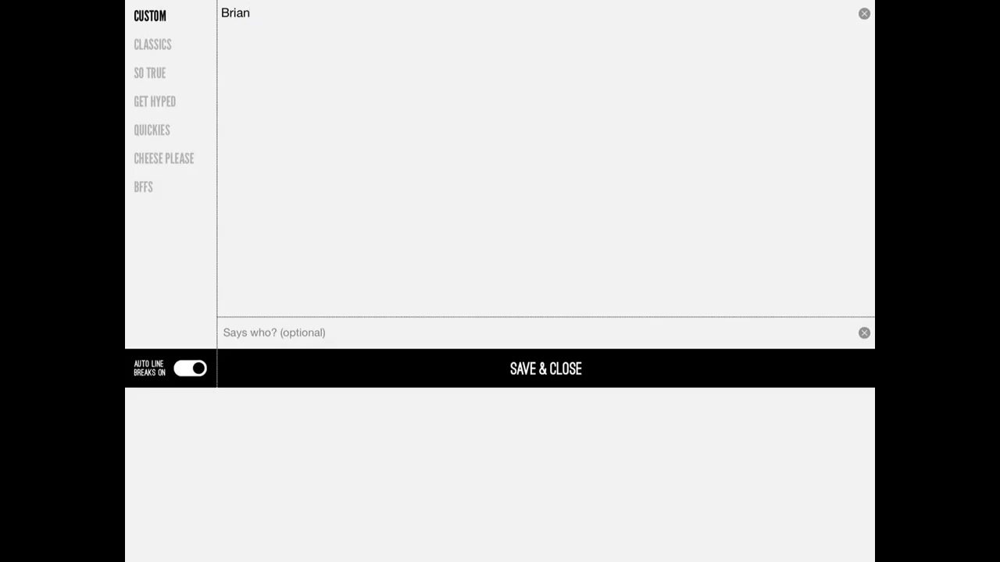
left_click(191, 369)
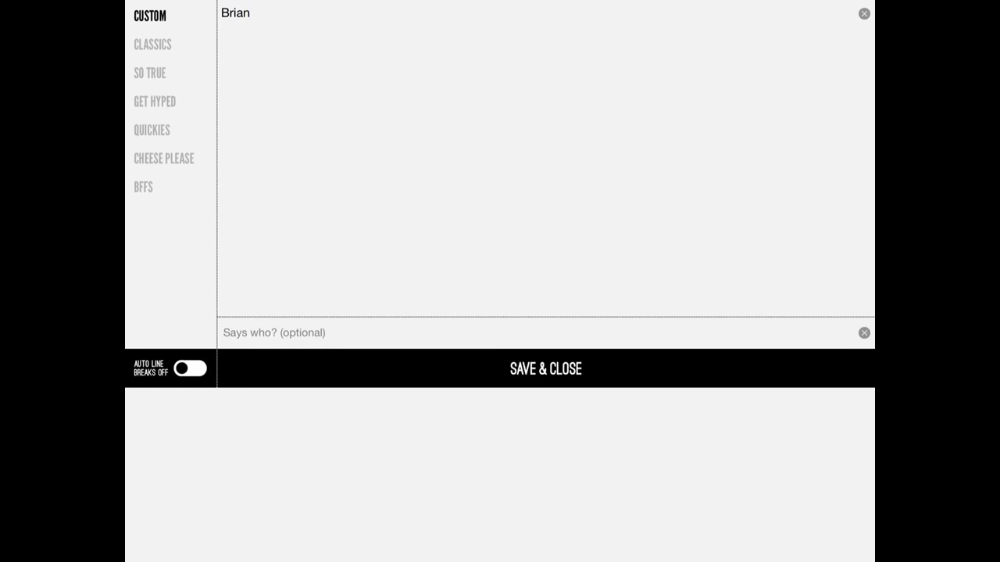
type("G")
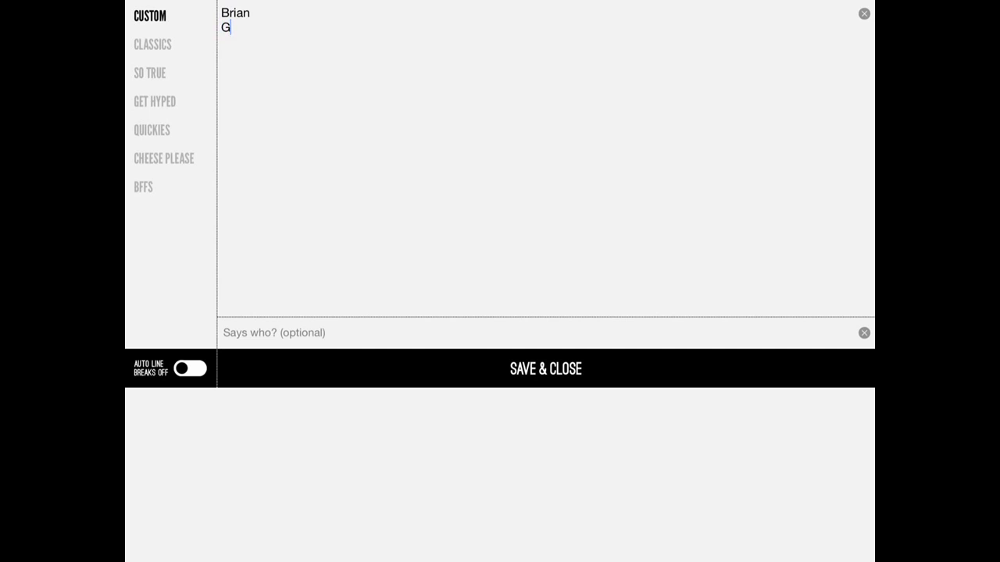
type("Joh")
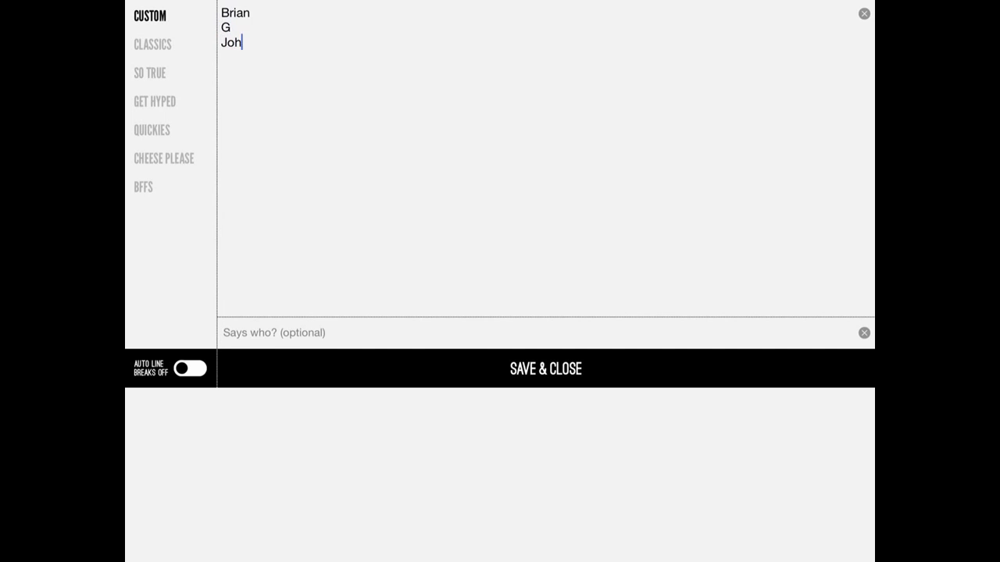
type("nson")
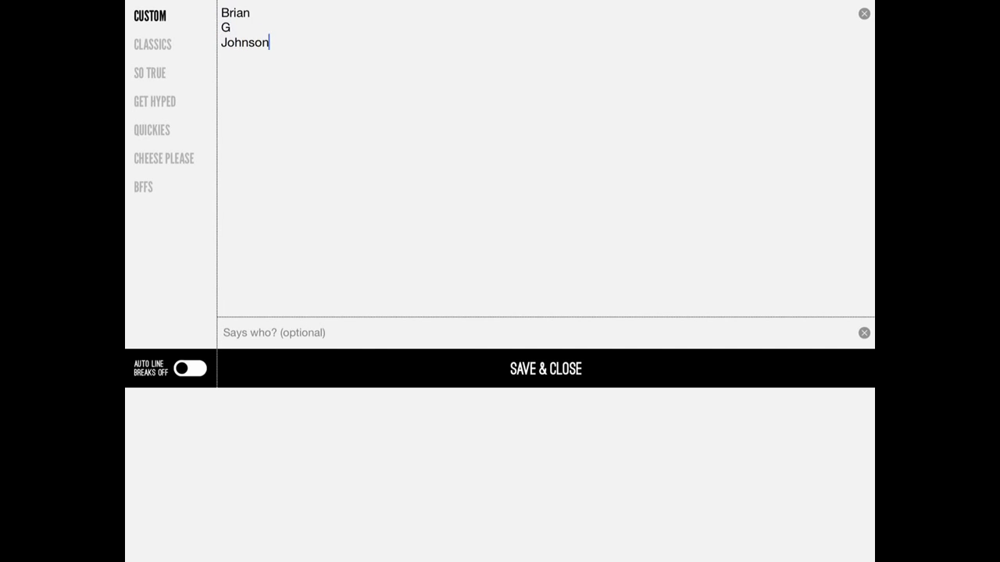
left_click(545, 369)
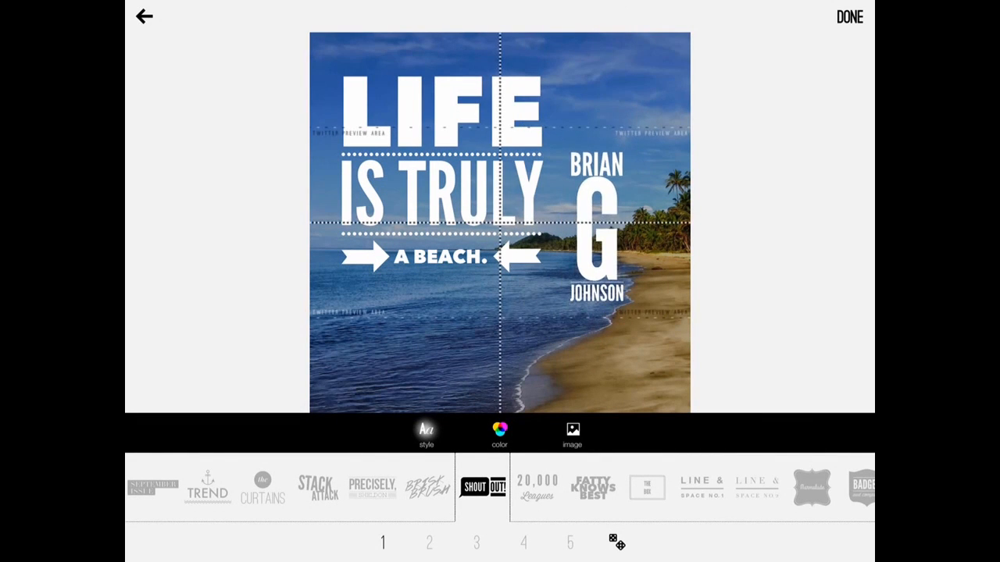
- Move the name watermark to the bottom-left below the quote, restyle it, and finish the design
left_click_drag(596, 227, 435, 324)
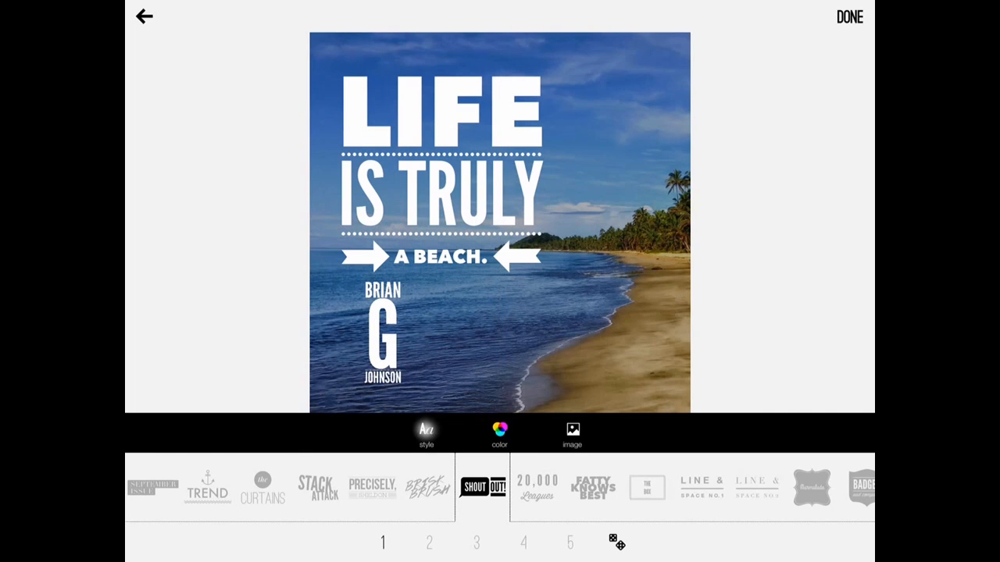
scroll("left", 3)
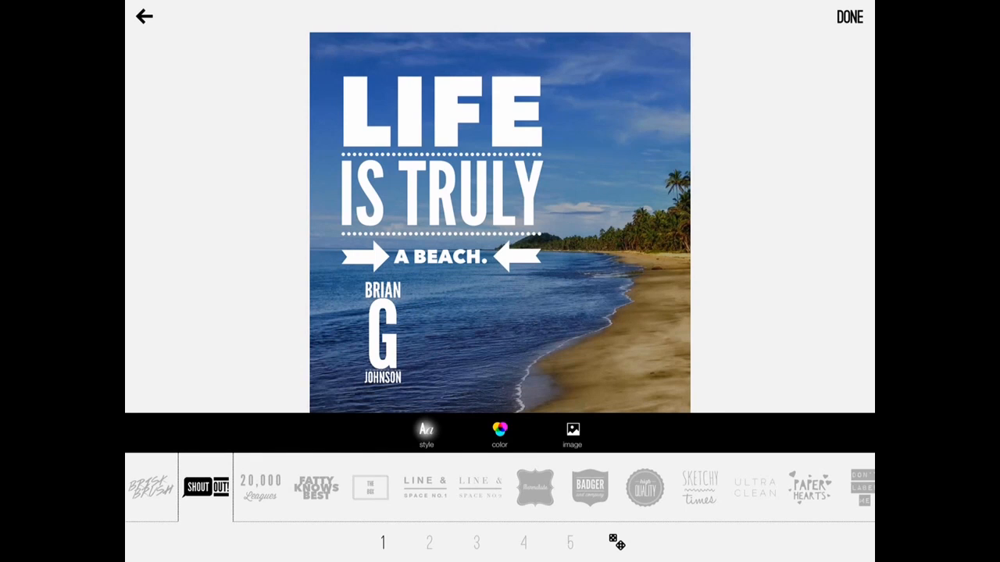
left_click(422, 497)
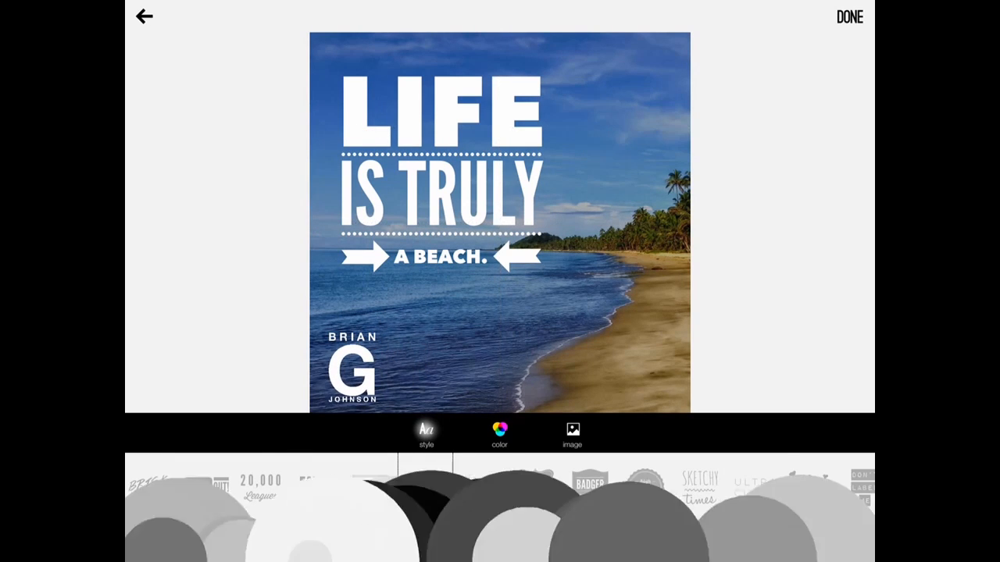
left_click(849, 17)
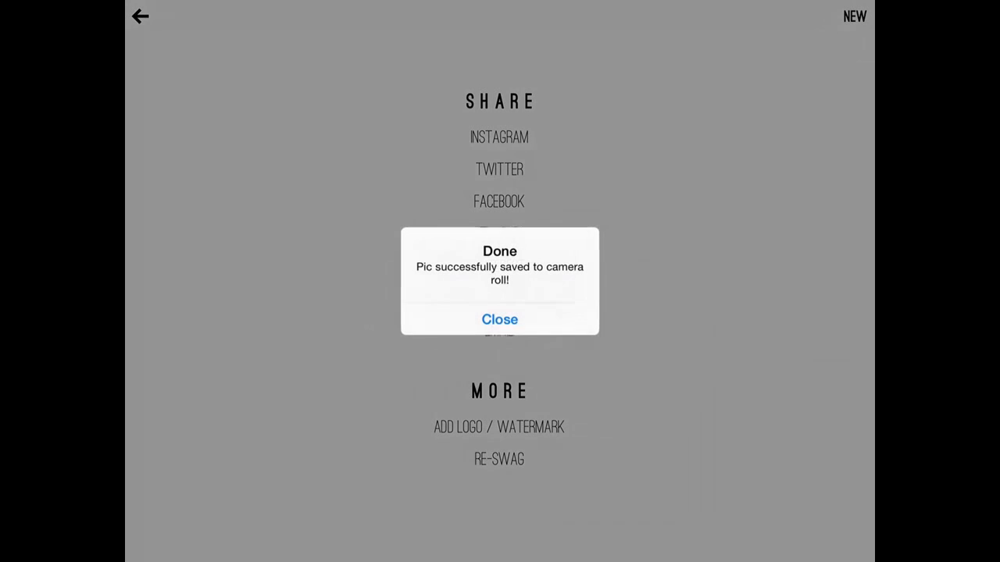
- Dismiss the saved alert, then open the Twitter share sheet and cancel without posting
left_click(499, 319)
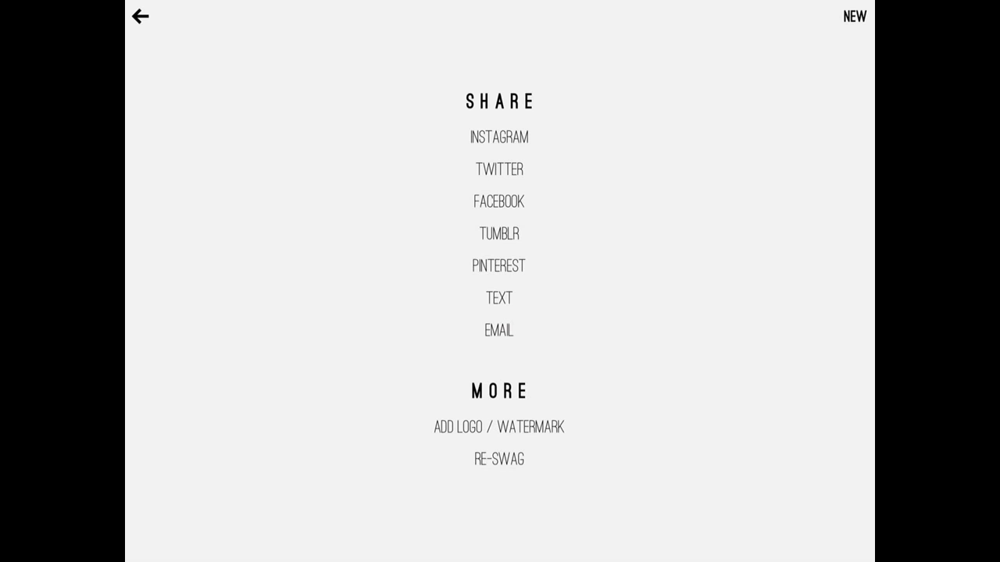
left_click(499, 169)
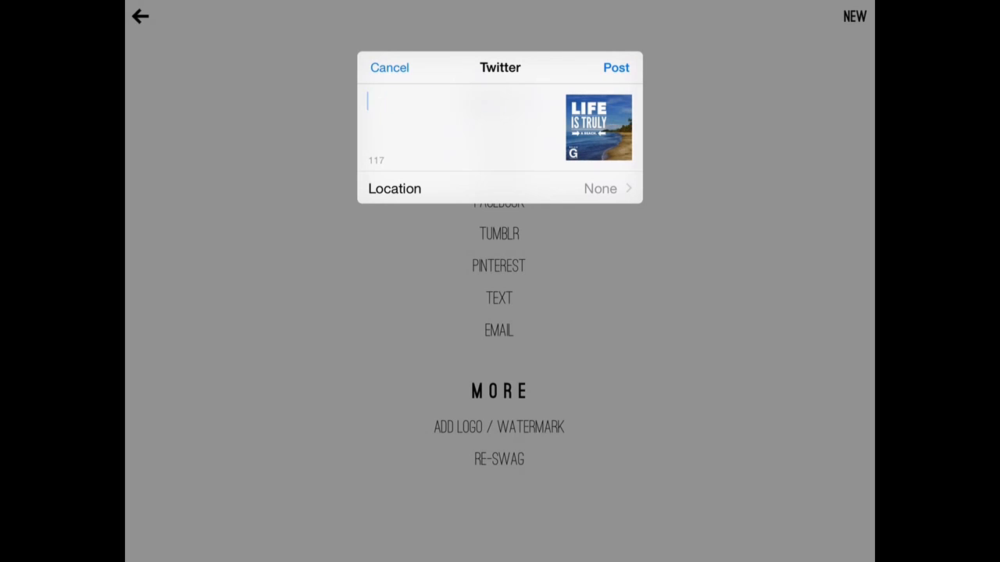
left_click(389, 67)
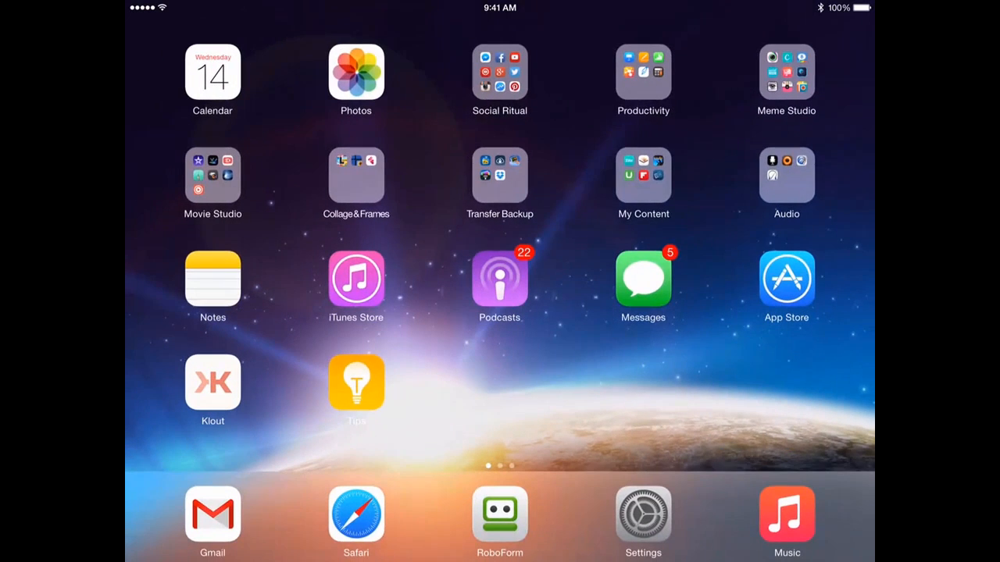
- Open the newest Camera Roll picture, the watermarked beach quote, in Photos
left_click(355, 74)
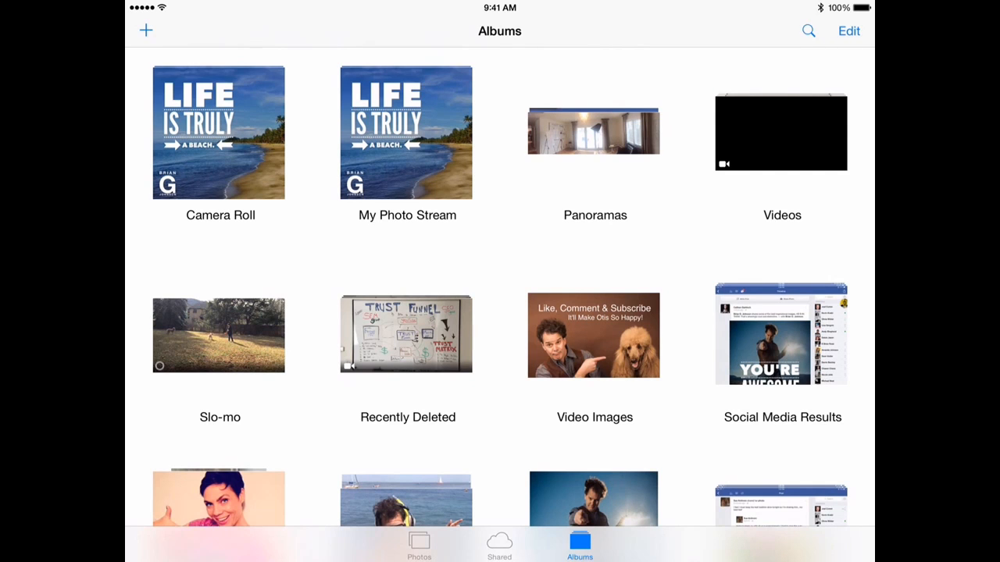
left_click(219, 131)
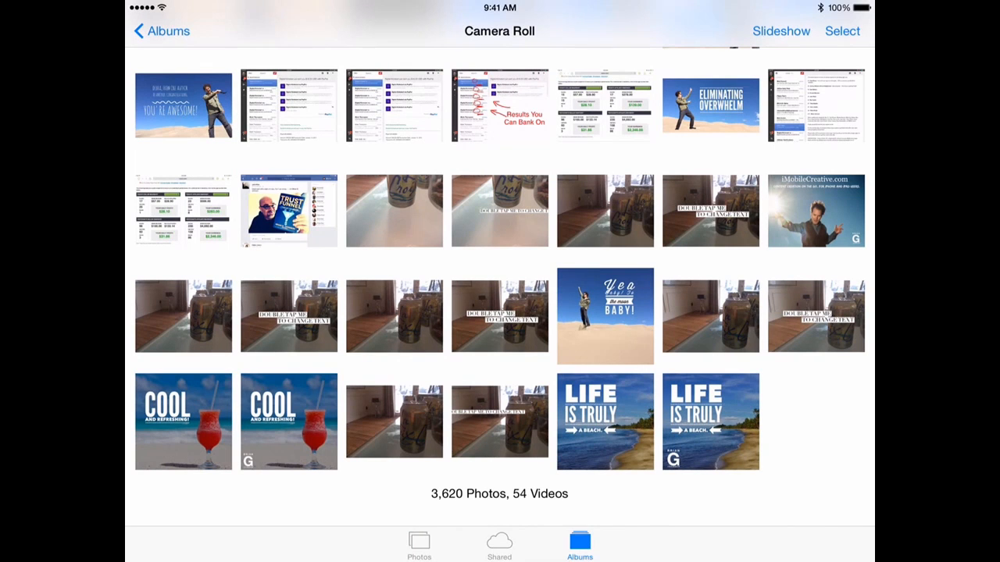
left_click(605, 421)
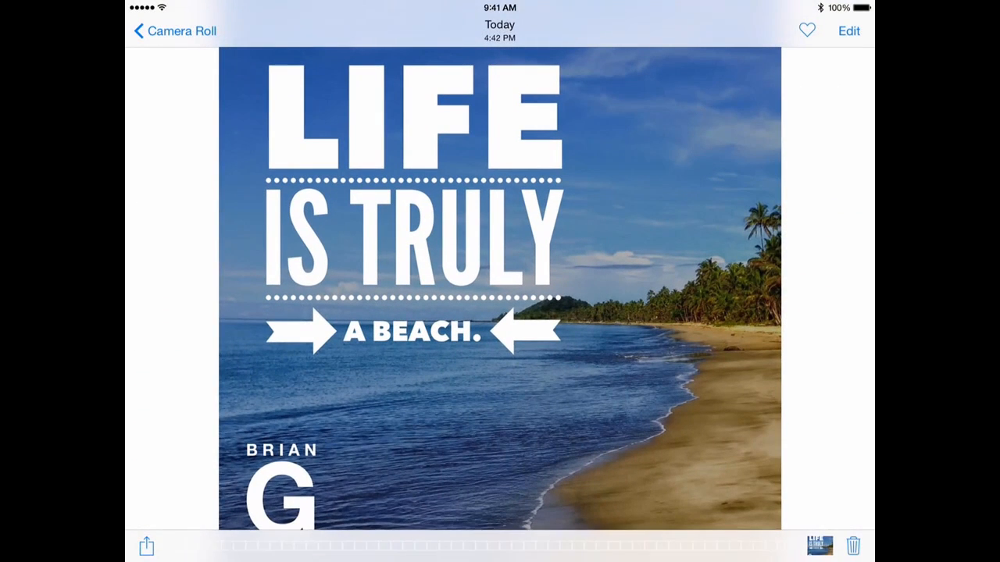